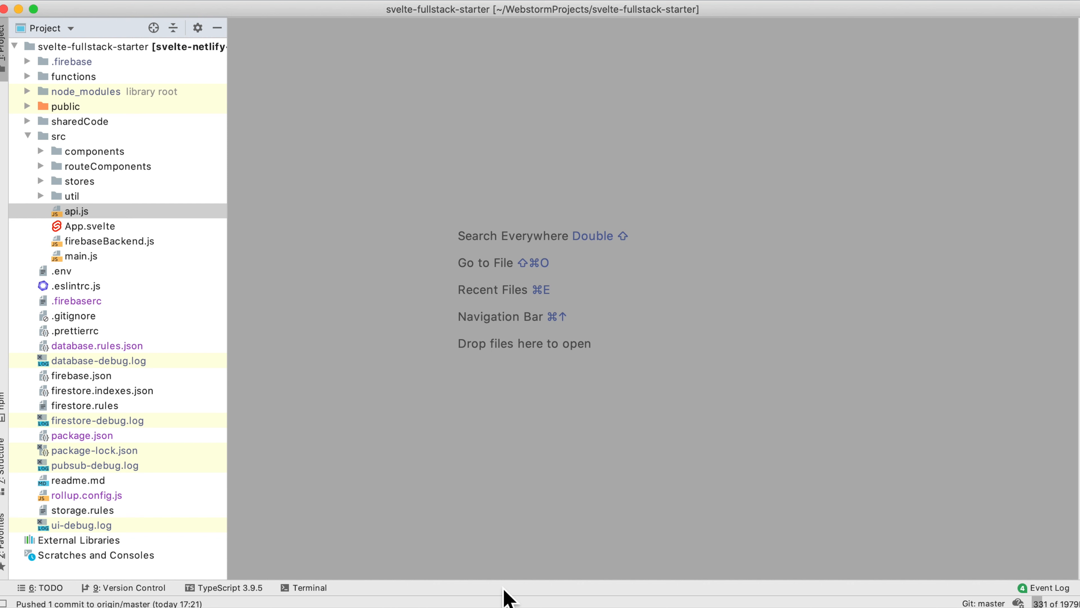
{"action": "mouse_move", "coordinate": [114, 276]}
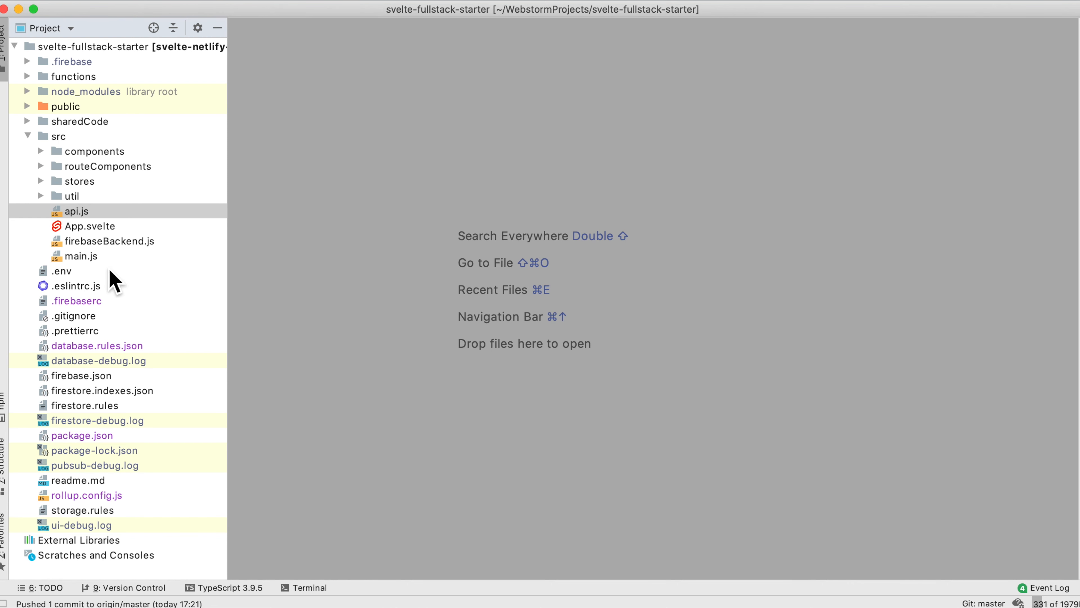
Open src/main.js to show the bootstrap code that initialises the backend and app.
{"action": "left_click", "coordinate": [76, 255]}
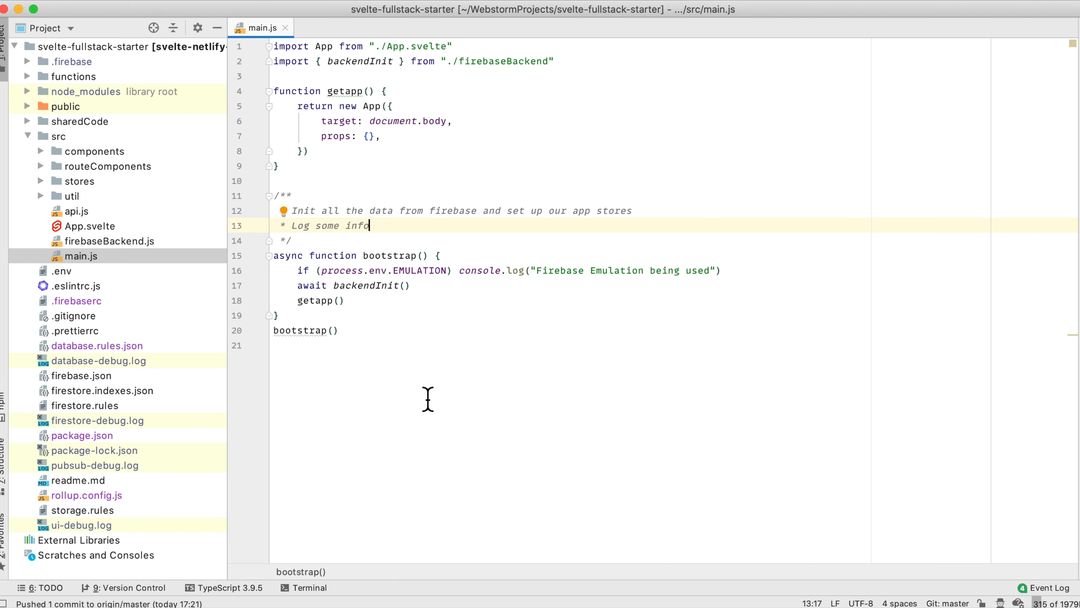
{"action": "mouse_move", "coordinate": [313, 288]}
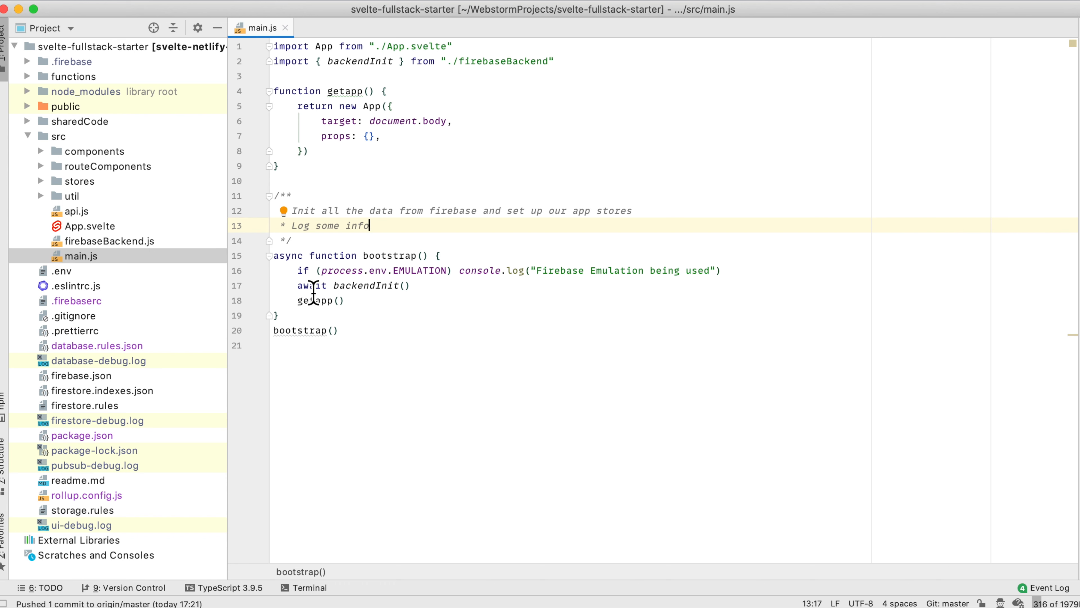
{"action": "mouse_move", "coordinate": [451, 270]}
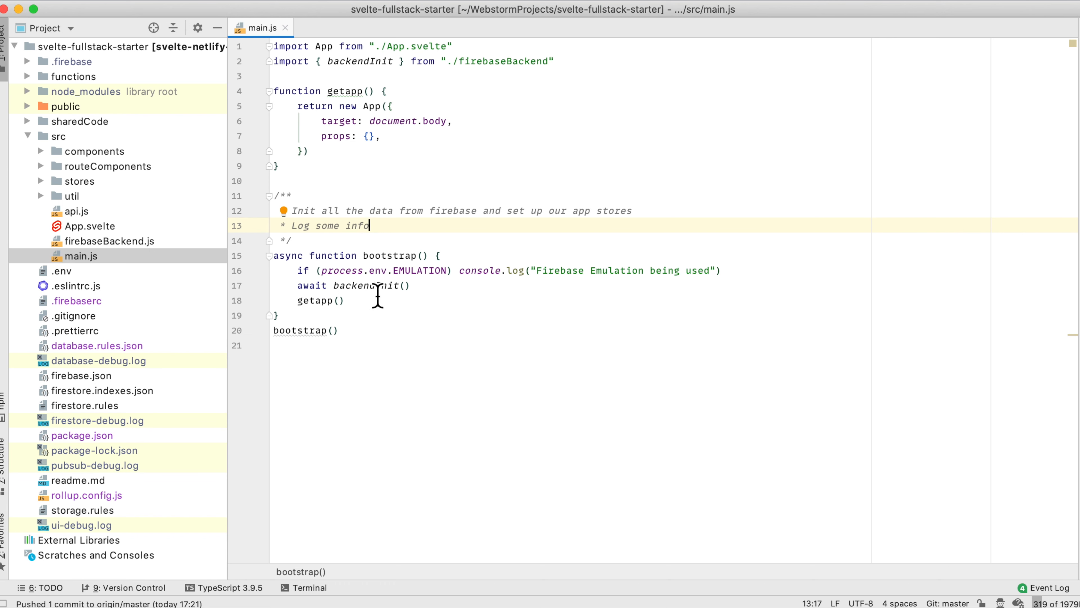
{"action": "mouse_move", "coordinate": [371, 294]}
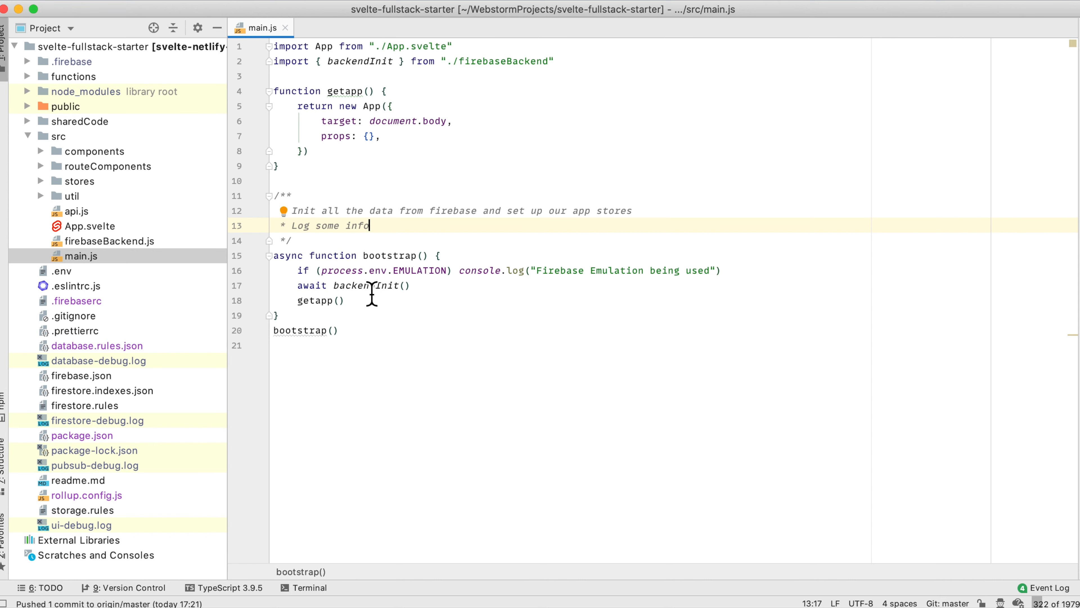
{"action": "mouse_move", "coordinate": [367, 298]}
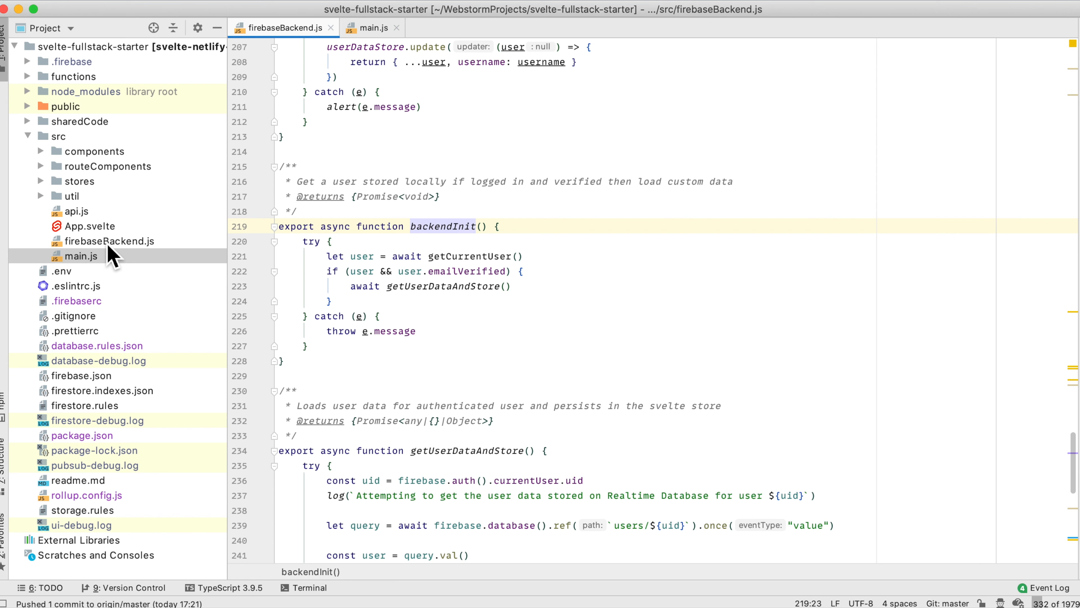
Expand and collapse the stores folder in the Project tree to glance at its files.
{"action": "left_click", "coordinate": [79, 180]}
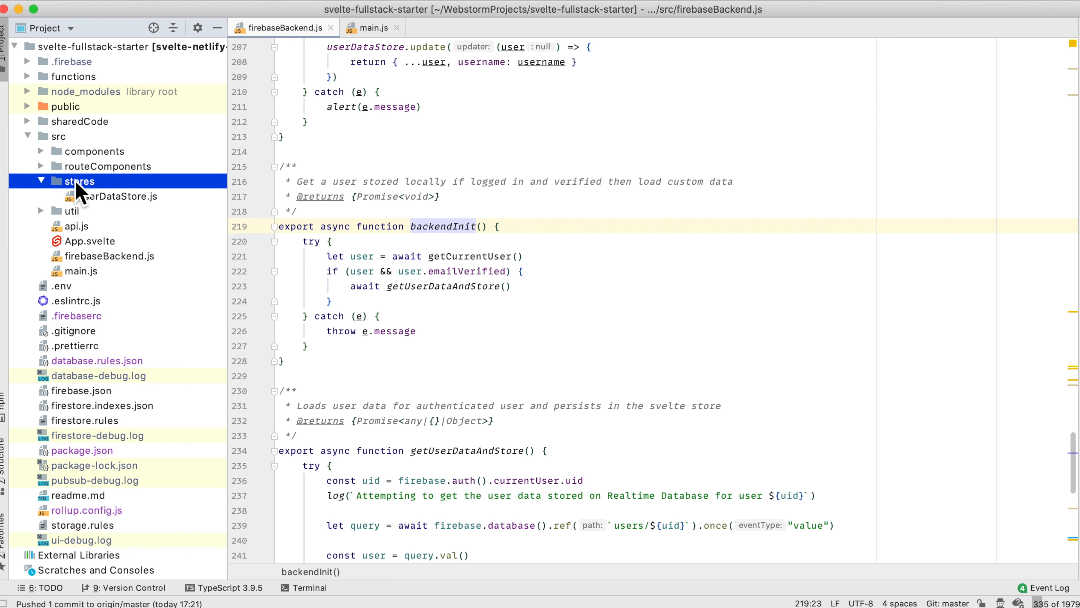
{"action": "left_click", "coordinate": [40, 181]}
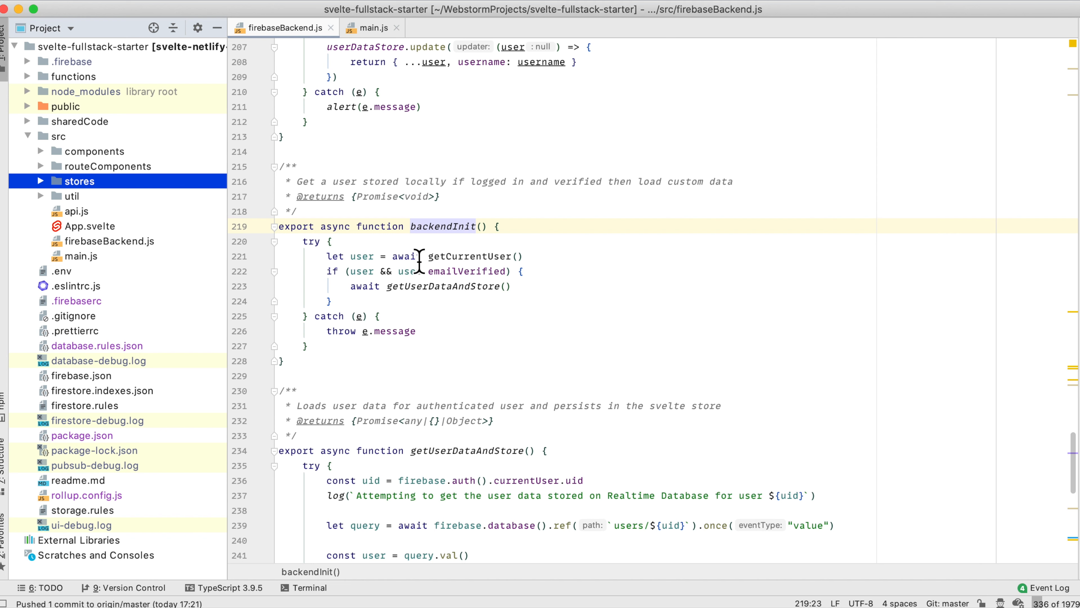
{"action": "mouse_move", "coordinate": [457, 270]}
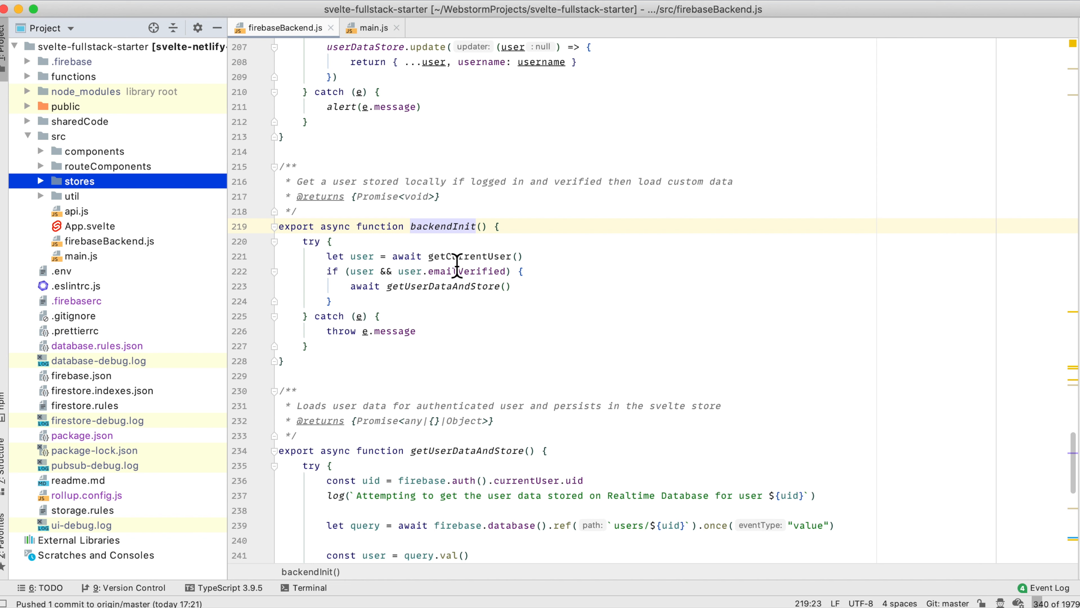
{"action": "mouse_move", "coordinate": [434, 270]}
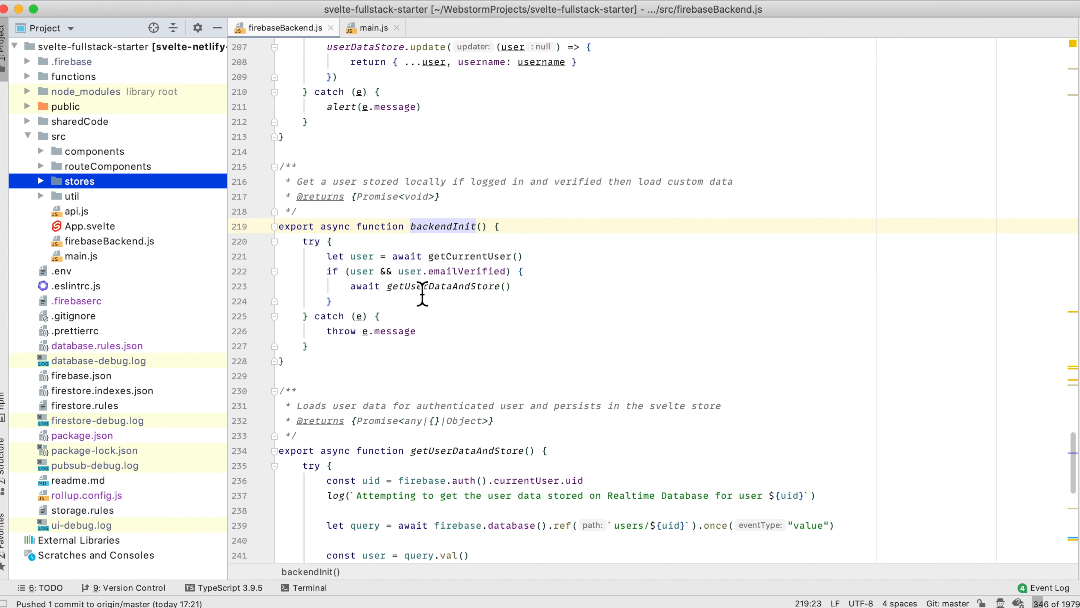
{"action": "mouse_move", "coordinate": [463, 298]}
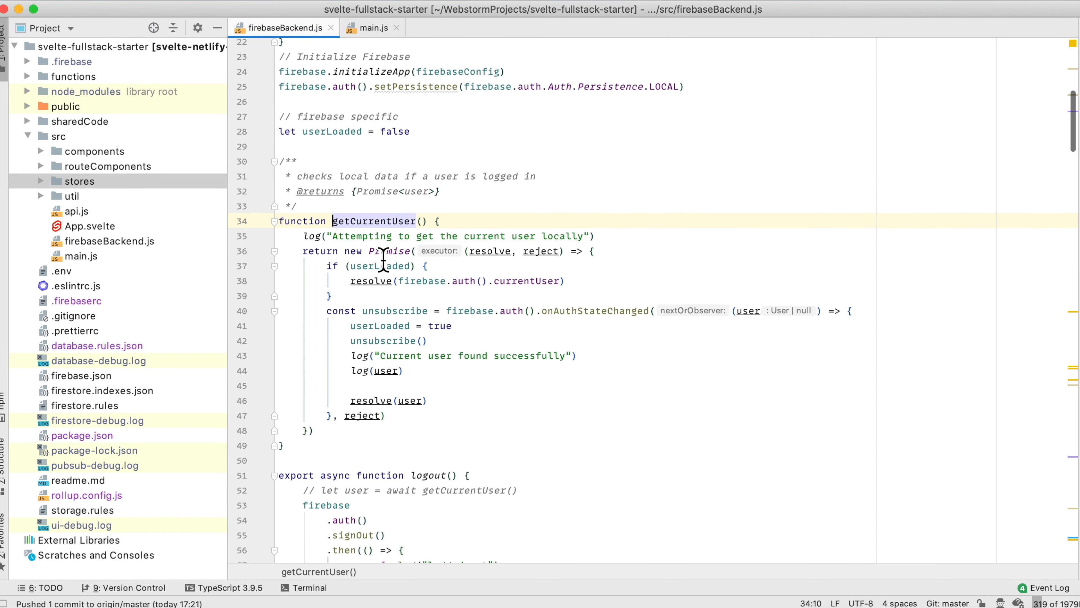
Jump to the getUserDataAndStore definition in firebaseBackend.js and read through its body.
{"action": "left_click", "coordinate": [482, 310]}
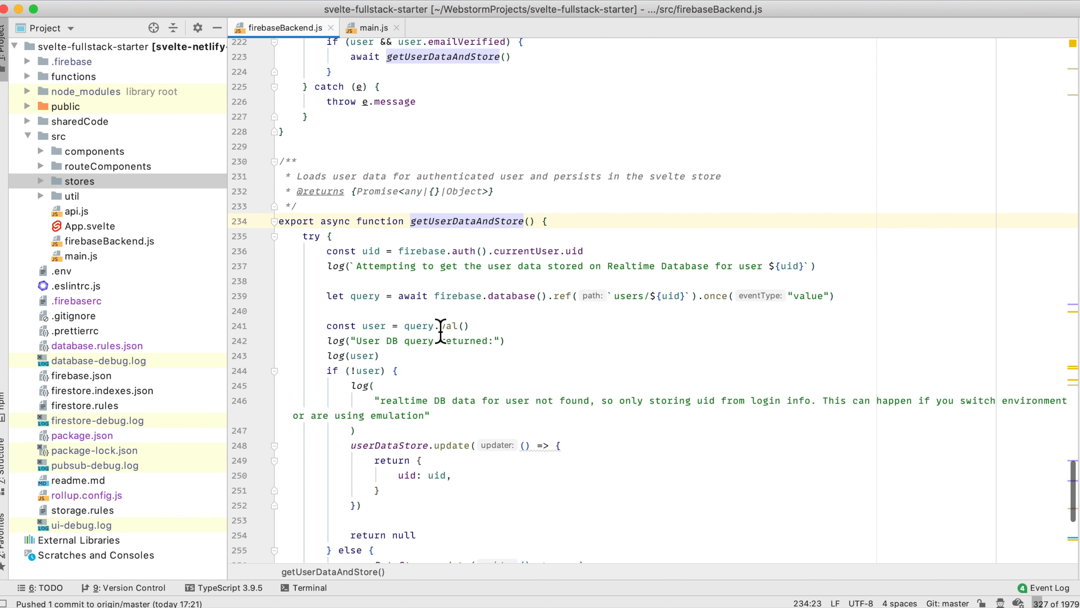
{"action": "mouse_move", "coordinate": [651, 303]}
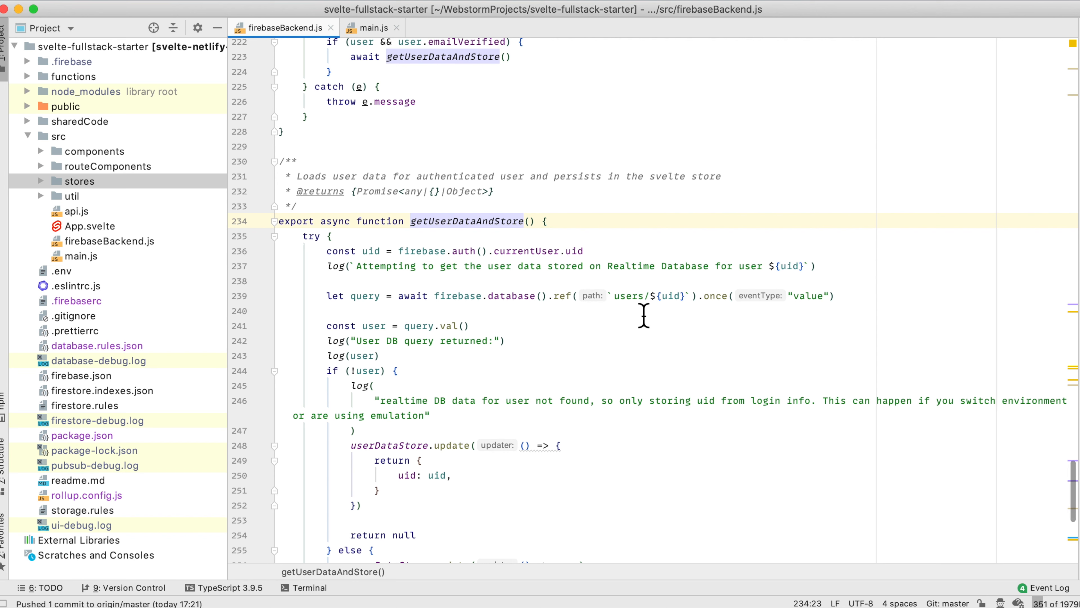
{"action": "mouse_move", "coordinate": [665, 310]}
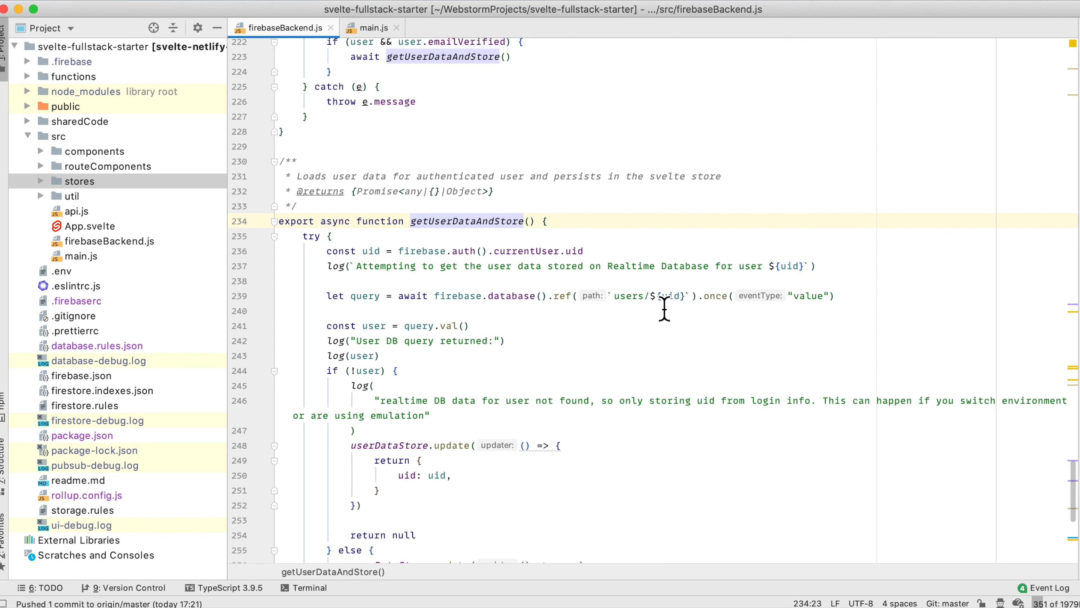
{"action": "mouse_move", "coordinate": [764, 310]}
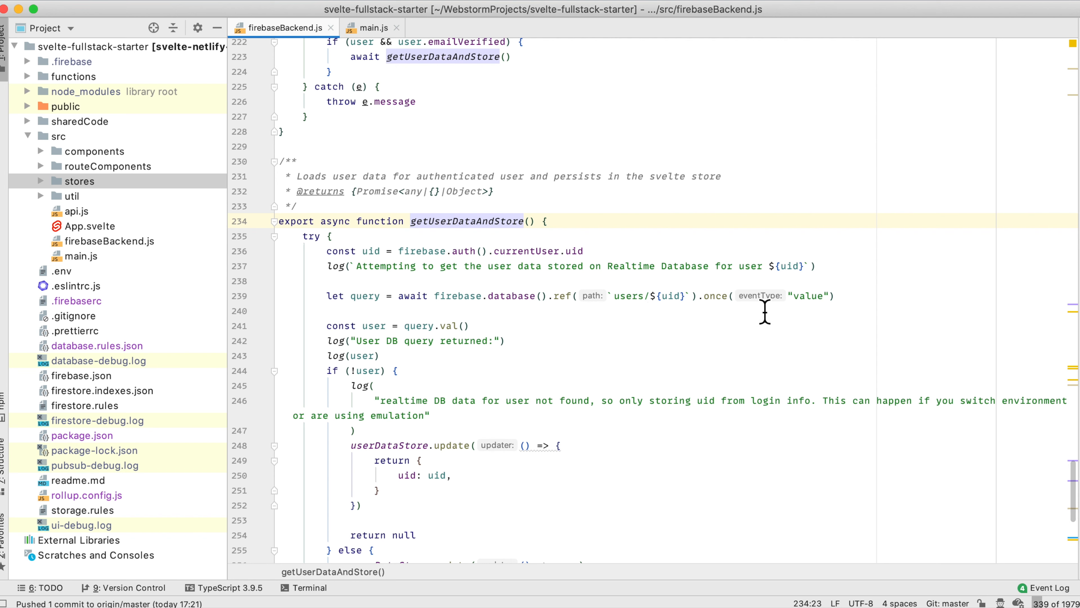
{"action": "left_click", "coordinate": [282, 280]}
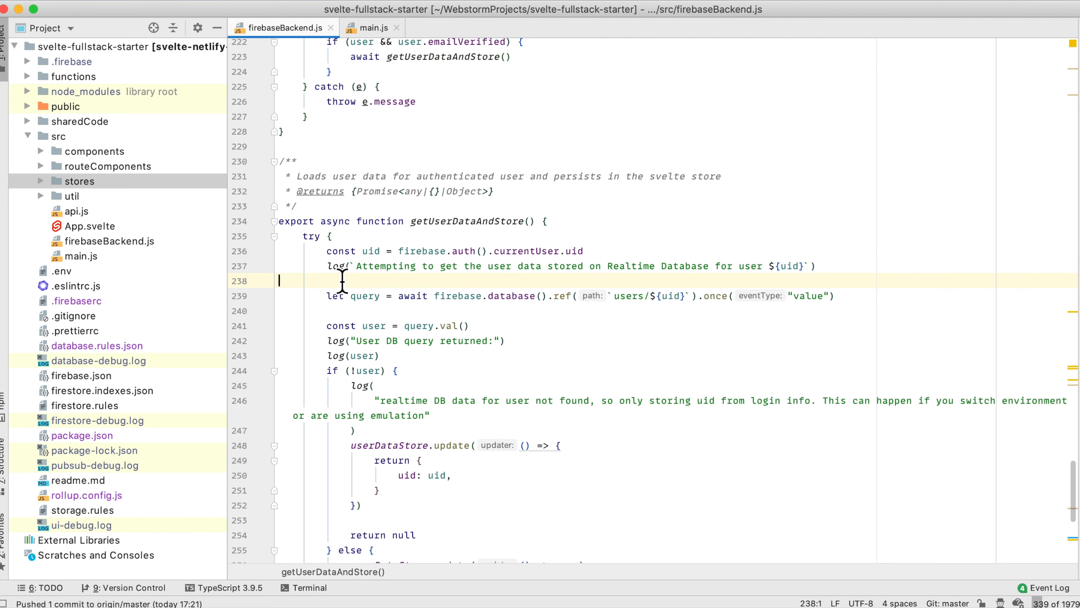
{"action": "left_click", "coordinate": [336, 266]}
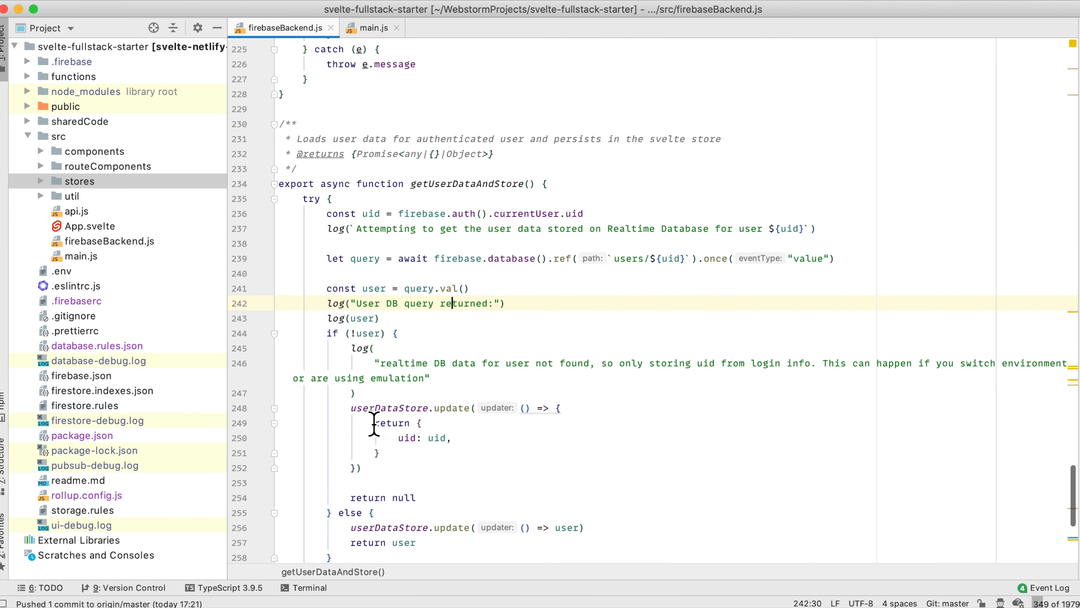
{"action": "scroll", "scroll_direction": "down", "scroll_amount": 3}
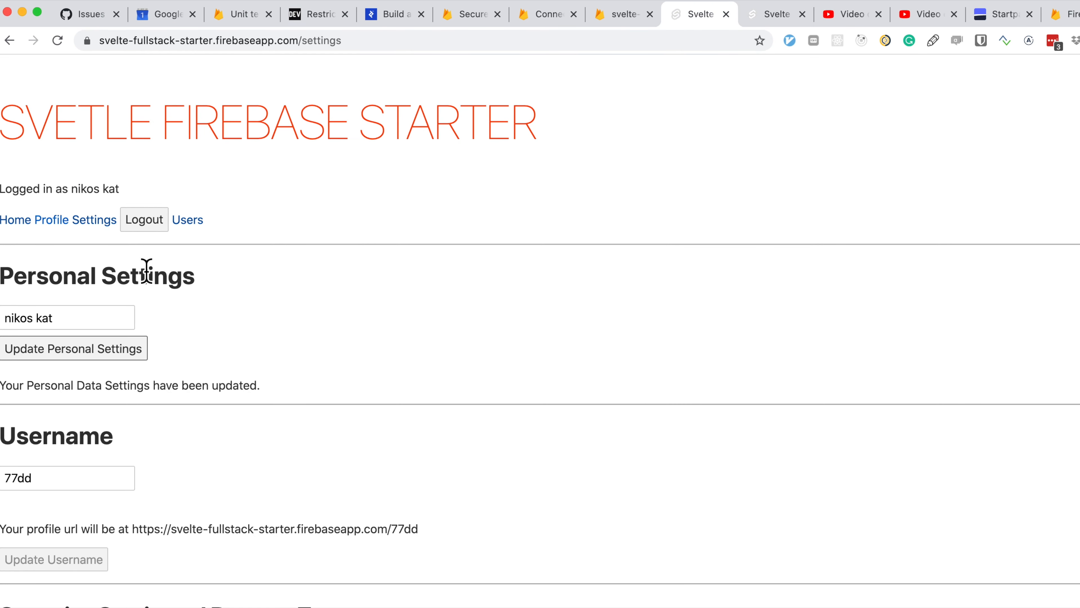
{"action": "mouse_move", "coordinate": [131, 308]}
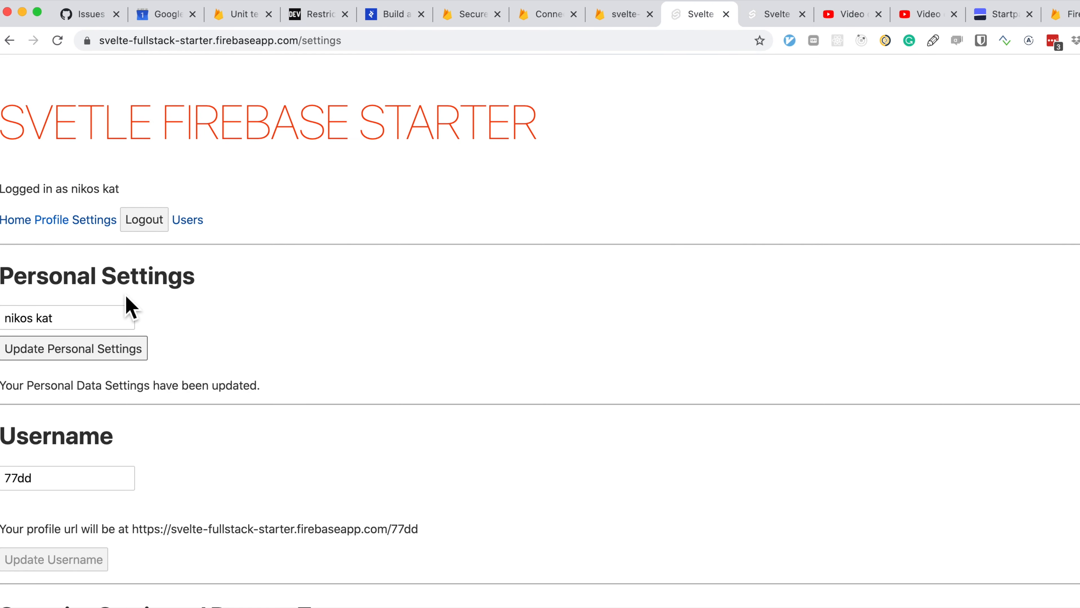
{"action": "mouse_move", "coordinate": [294, 522]}
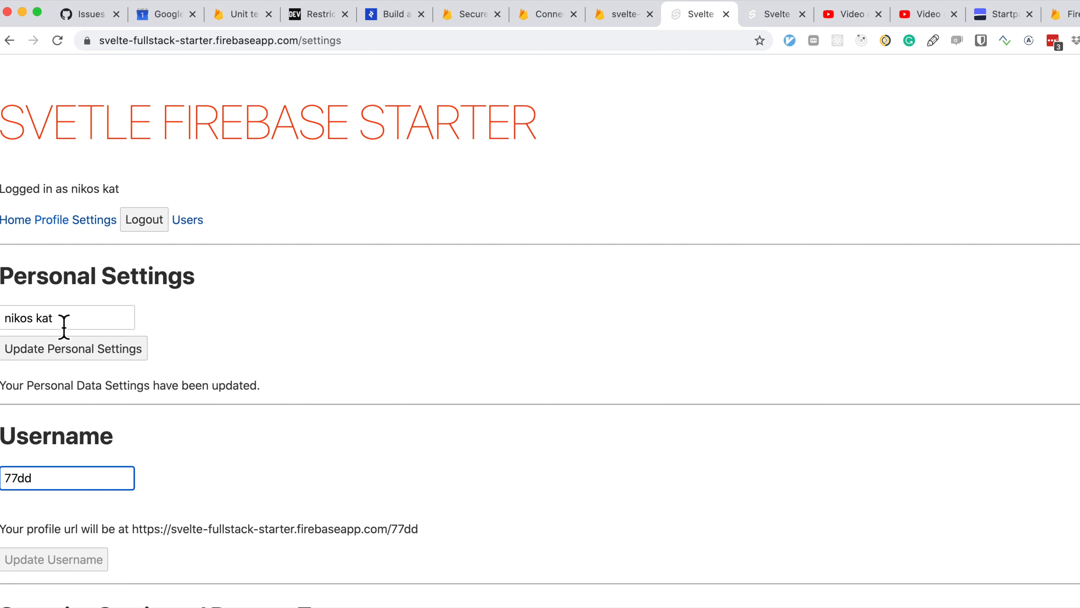
{"action": "mouse_move", "coordinate": [73, 324]}
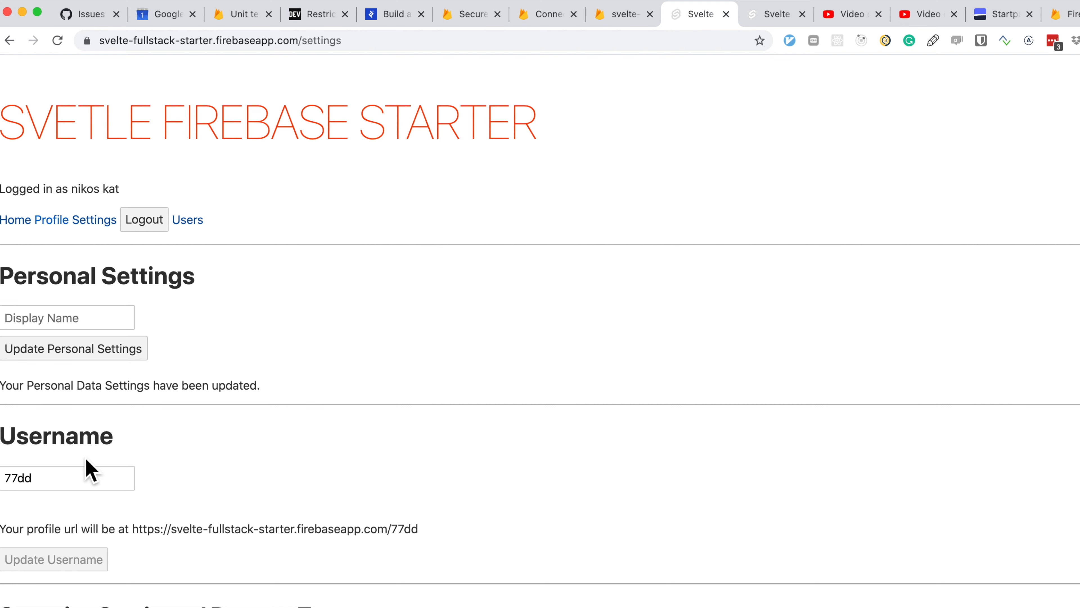
{"action": "mouse_move", "coordinate": [95, 475]}
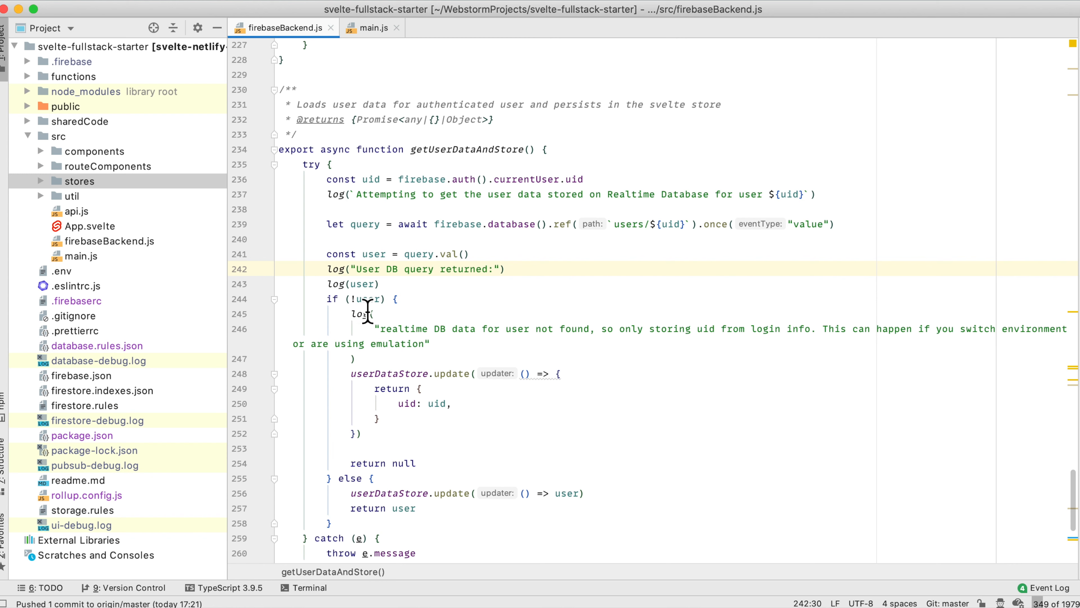
{"action": "mouse_move", "coordinate": [516, 303]}
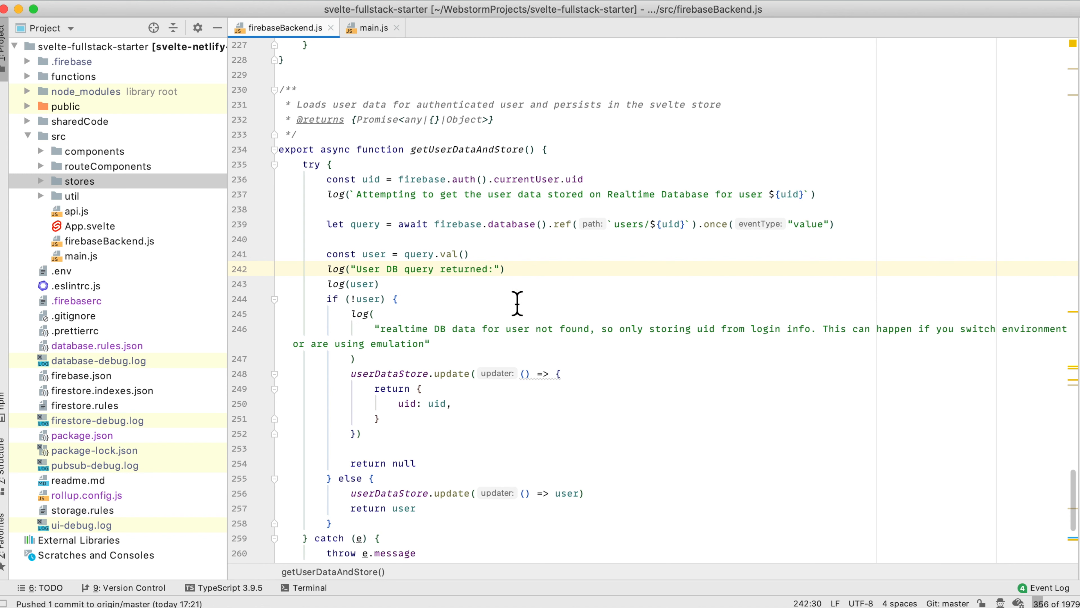
{"action": "mouse_move", "coordinate": [396, 328]}
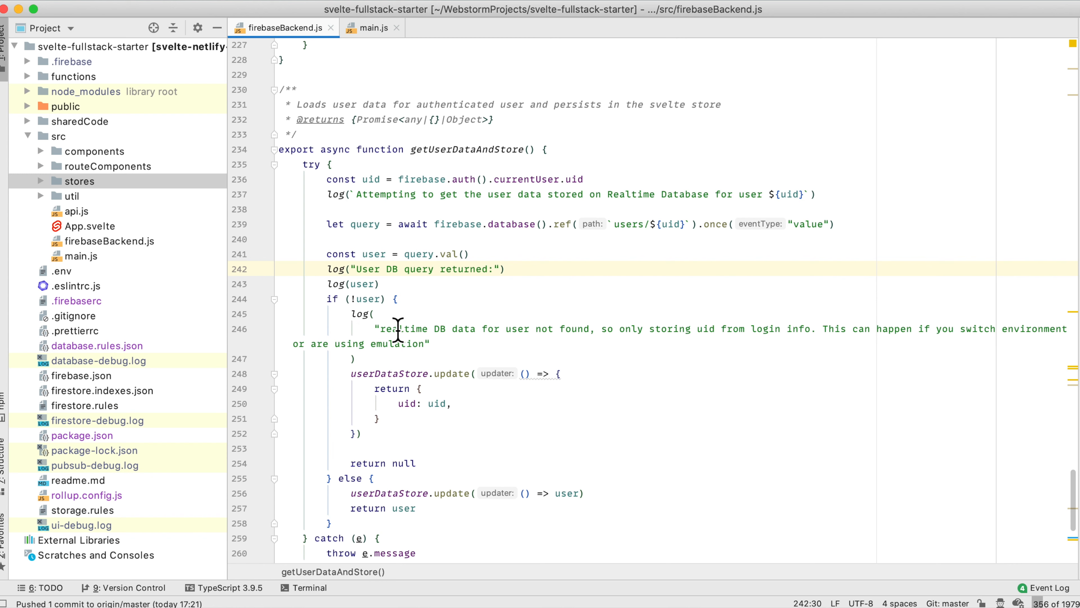
{"action": "mouse_move", "coordinate": [411, 429]}
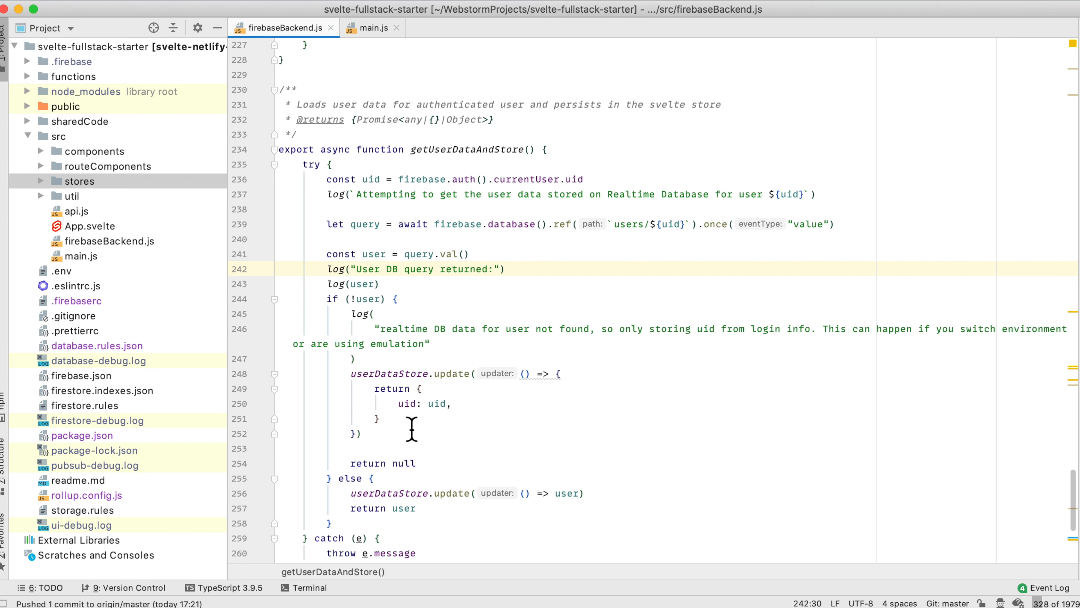
{"action": "mouse_move", "coordinate": [460, 404]}
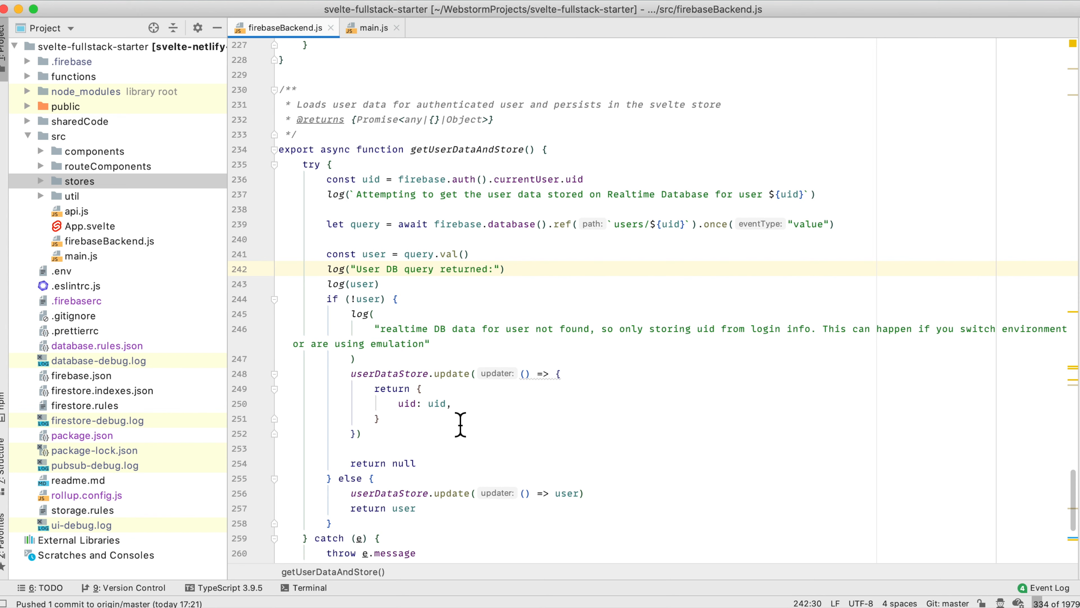
Switch to the Chrome window showing the deployed /settings page.
{"action": "left_click", "coordinate": [697, 13]}
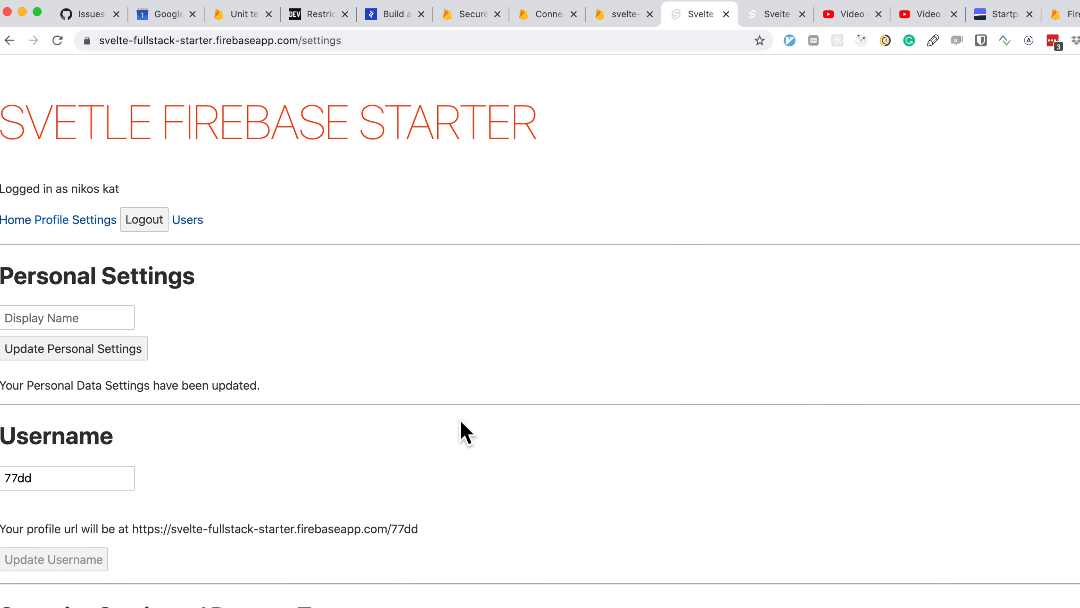
{"action": "mouse_move", "coordinate": [795, 482]}
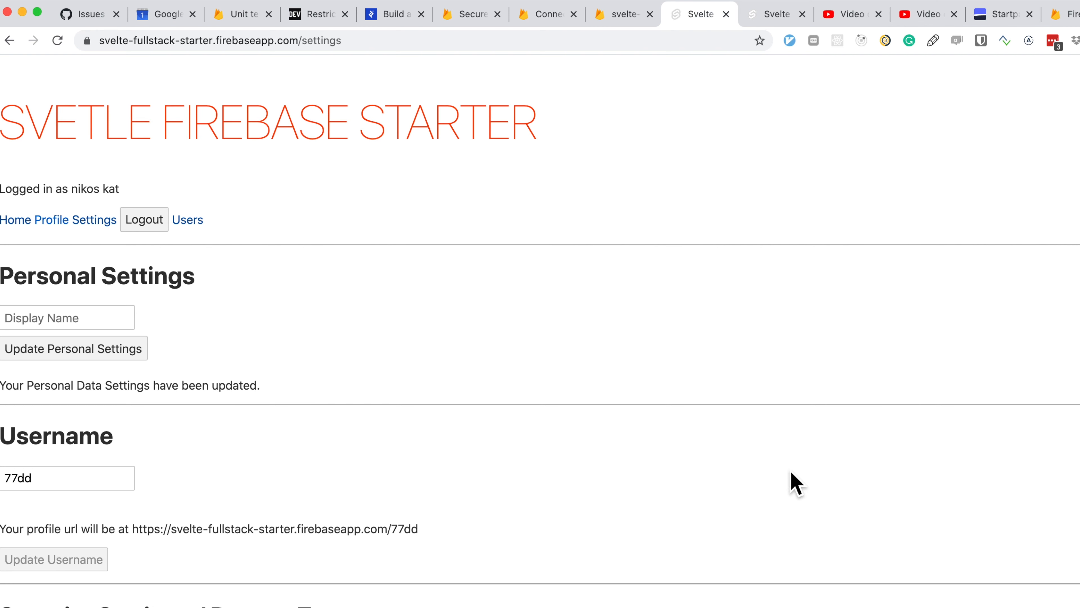
Open DevTools on the settings page, clear the console, and reload the page.
{"action": "key", "text": "F12"}
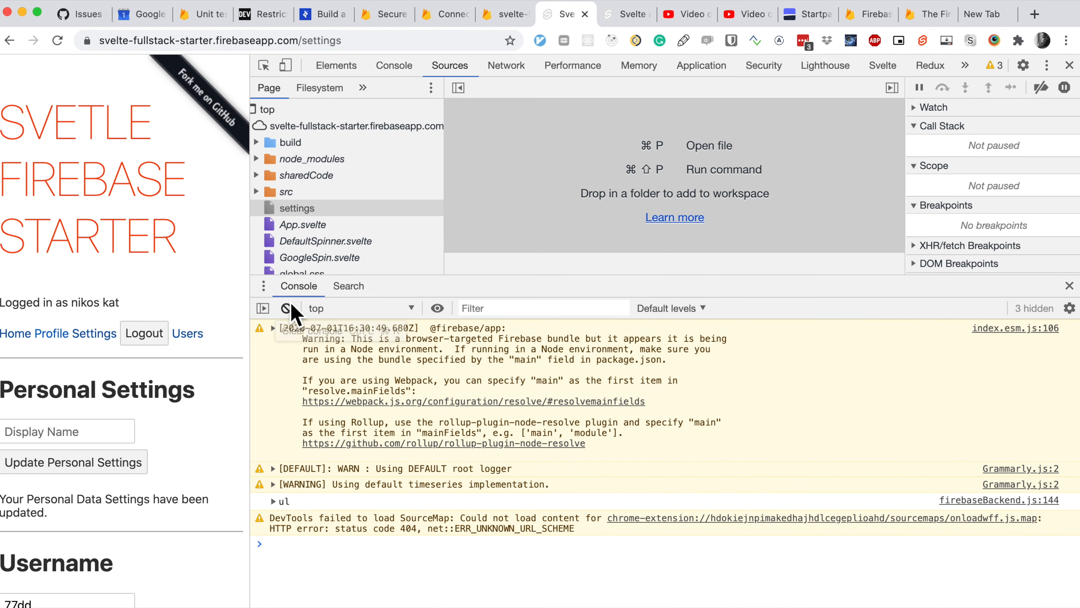
{"action": "left_click", "coordinate": [291, 308]}
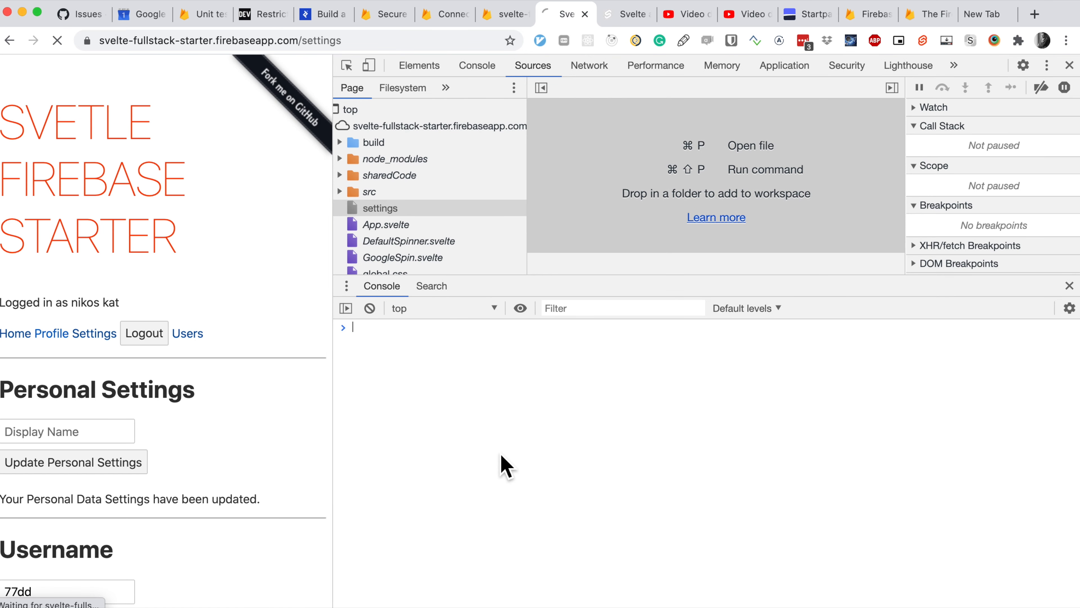
{"action": "left_click", "coordinate": [57, 40]}
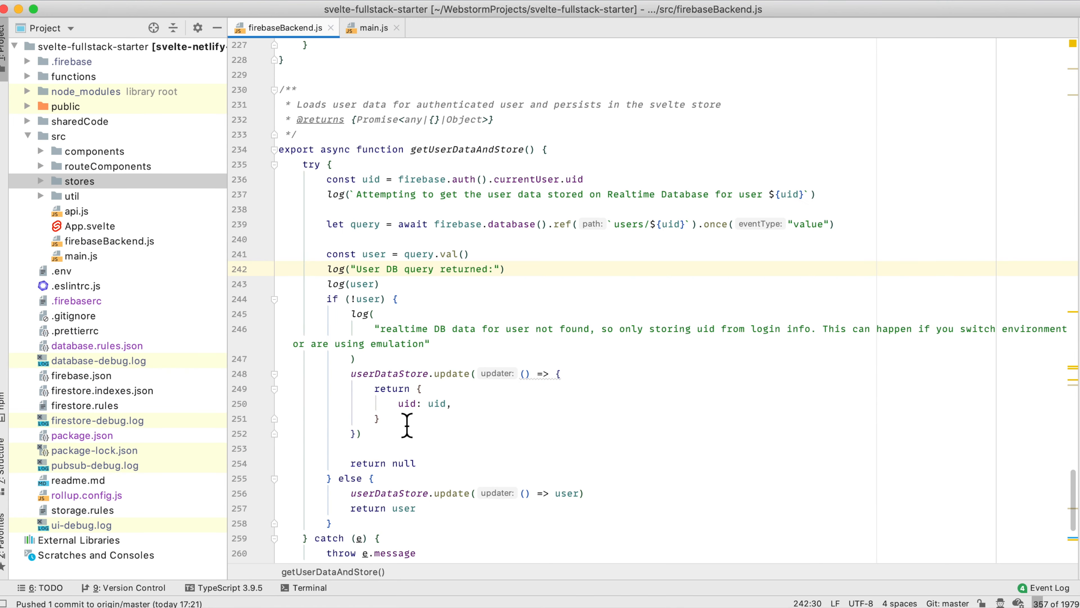
{"action": "mouse_move", "coordinate": [427, 405]}
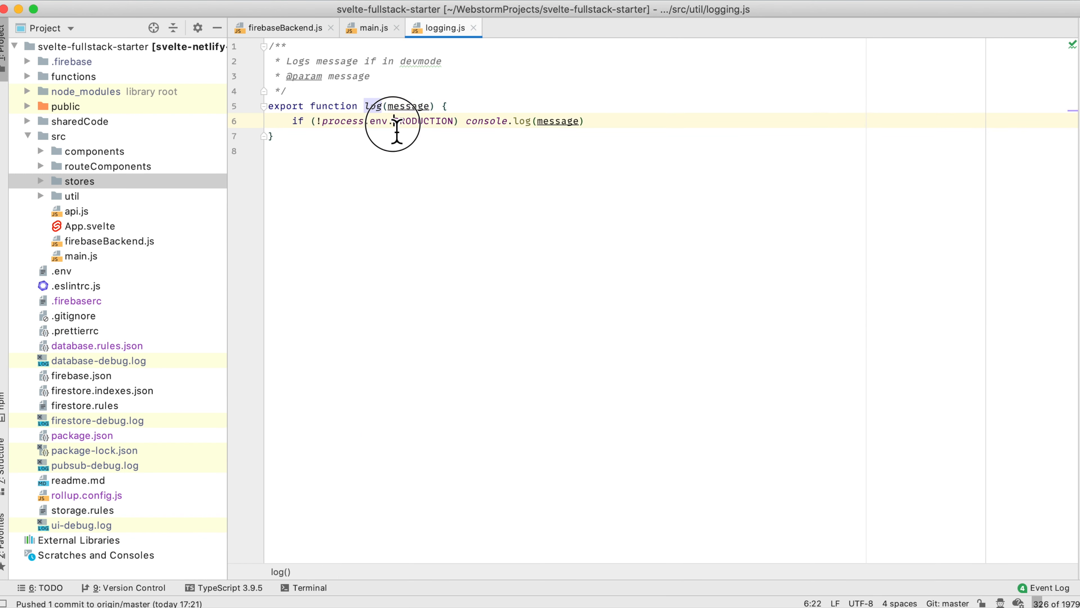
{"action": "mouse_move", "coordinate": [407, 138]}
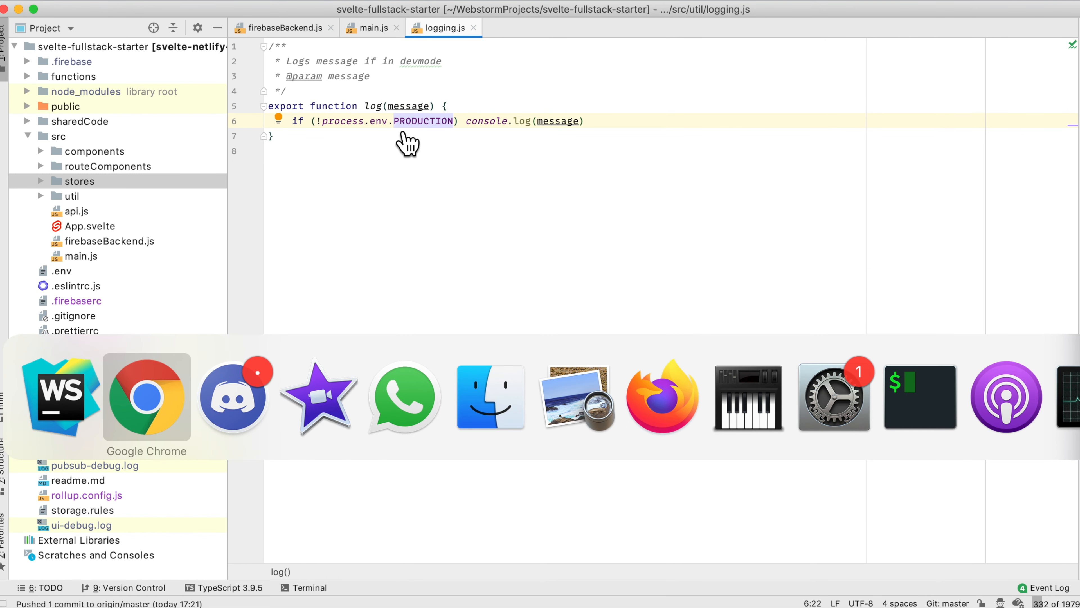
Switch away from logging.js to the terminal showing the completed Firebase deploy.
{"action": "left_click", "coordinate": [146, 396]}
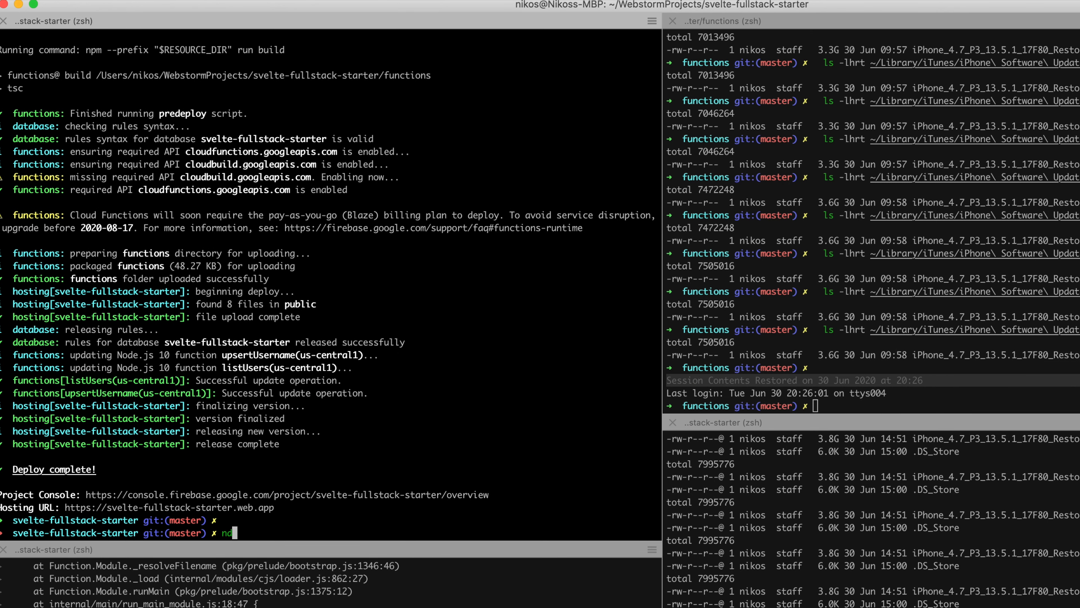
Begin the next command at the svelte-fullstack-starter project prompt.
{"action": "type", "text": "v"}
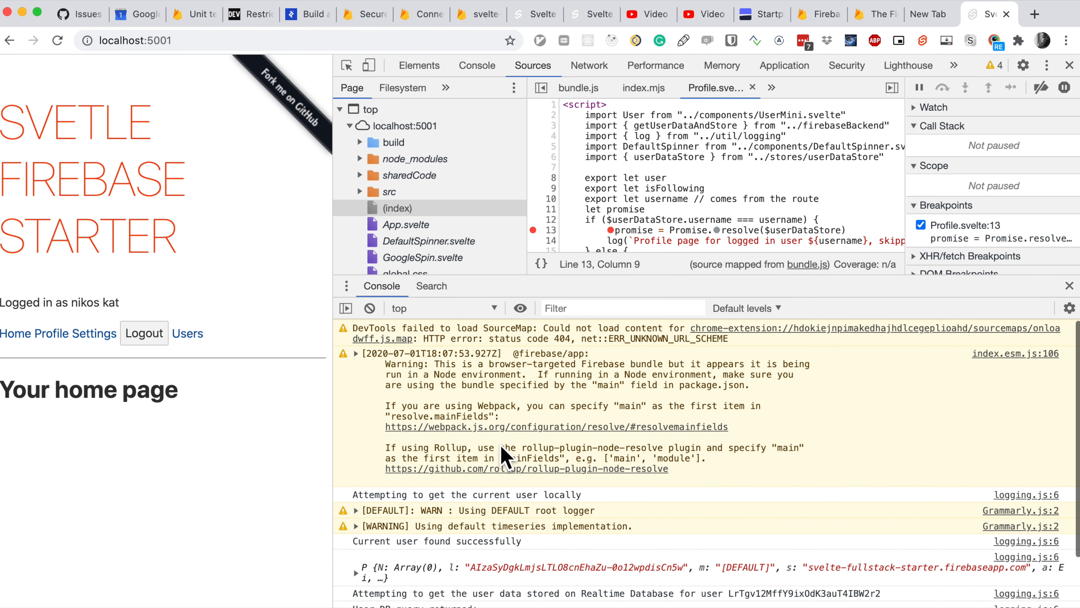
{"action": "mouse_move", "coordinate": [658, 445]}
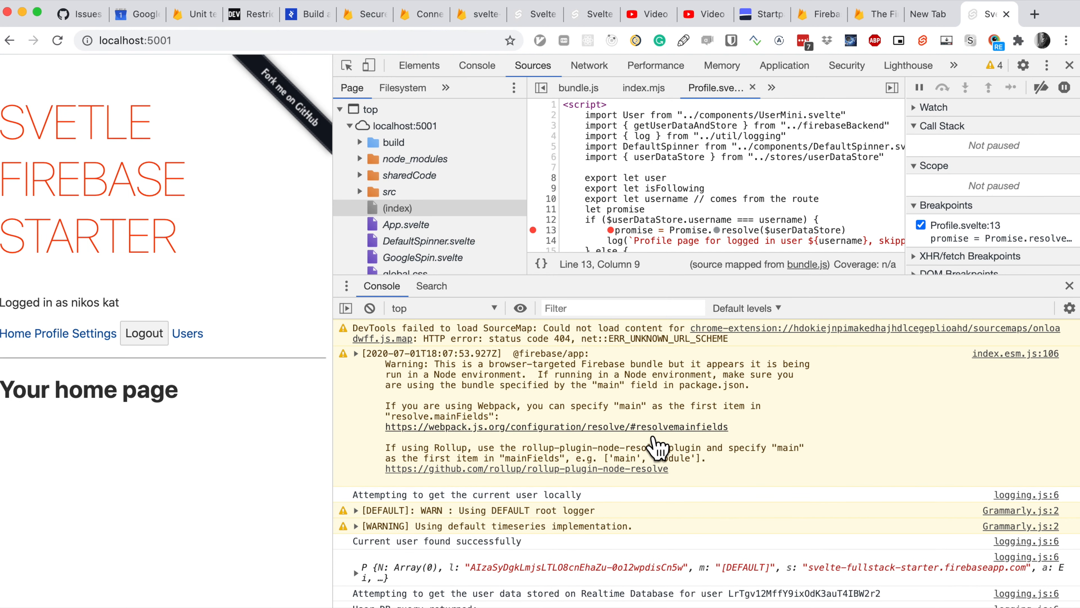
{"action": "mouse_move", "coordinate": [594, 513]}
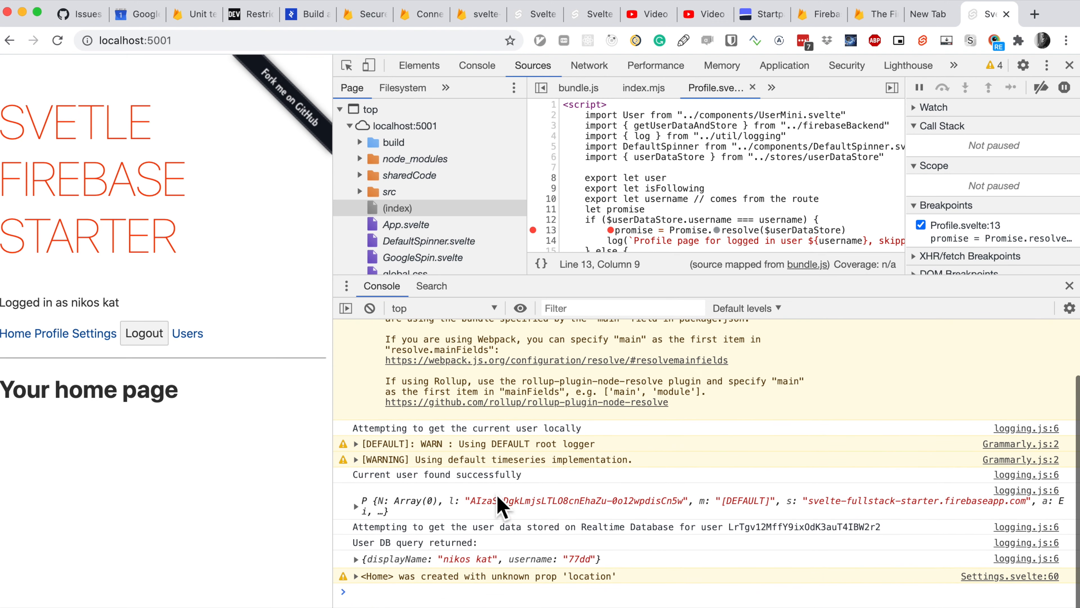
{"action": "mouse_move", "coordinate": [619, 506]}
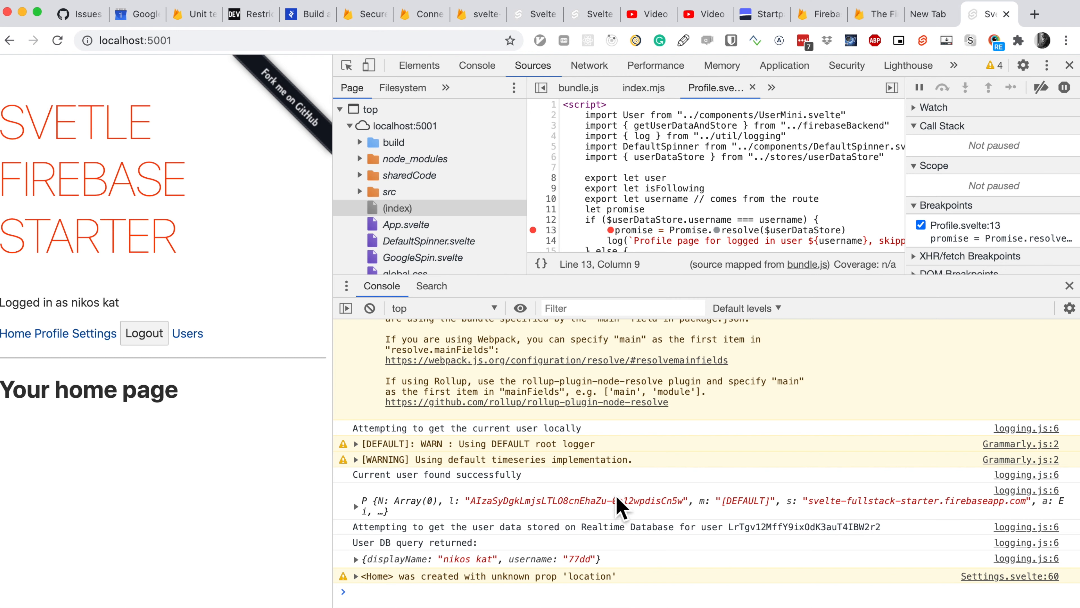
{"action": "mouse_move", "coordinate": [595, 547]}
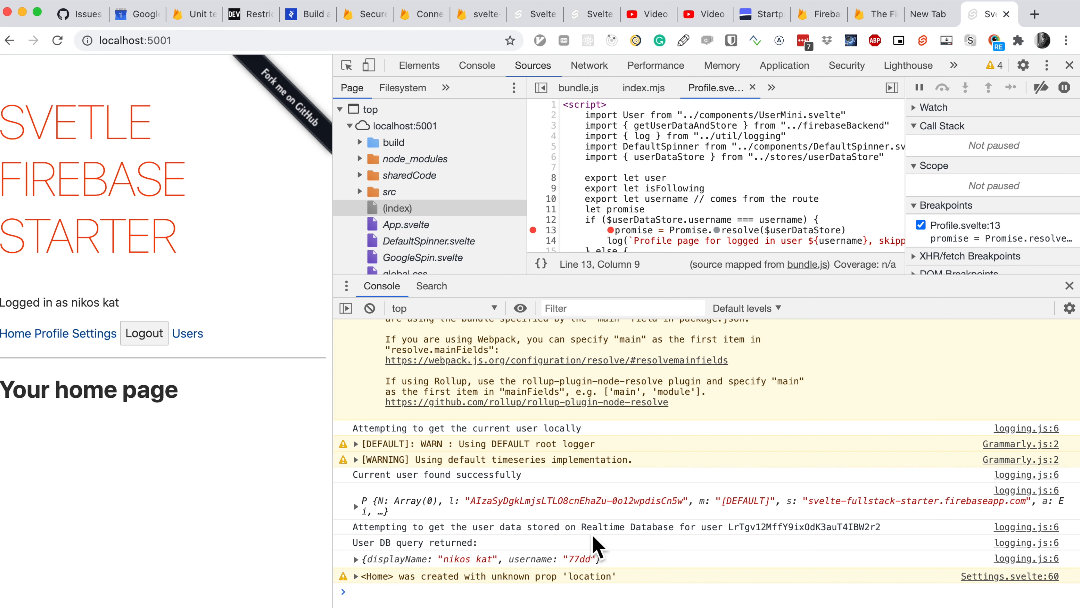
{"action": "mouse_move", "coordinate": [417, 572]}
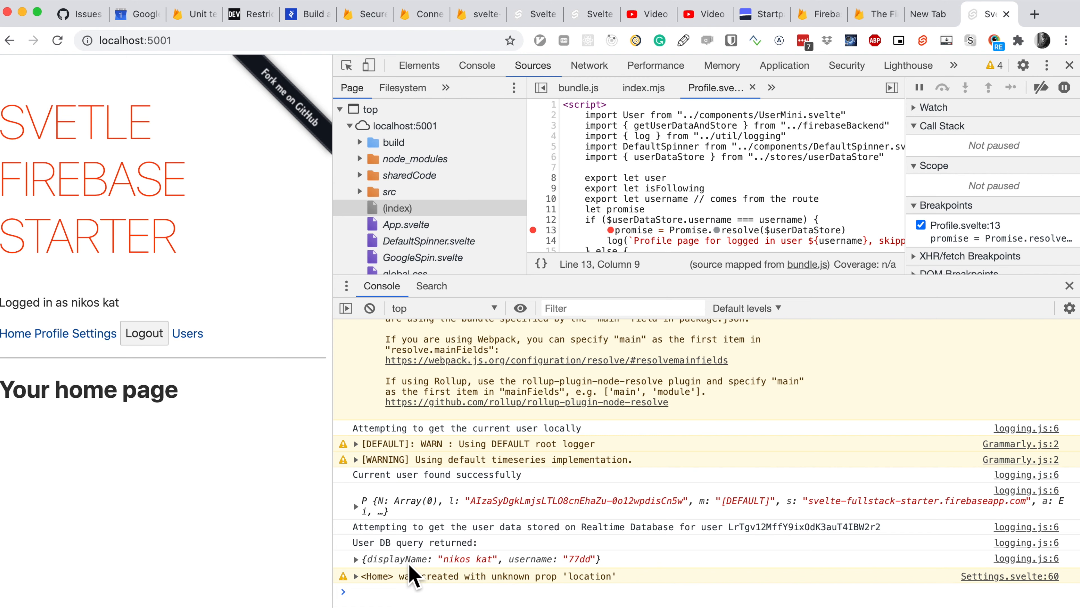
Expand the logged user DB query result to reveal displayName and username 77dd.
{"action": "left_click", "coordinate": [357, 558]}
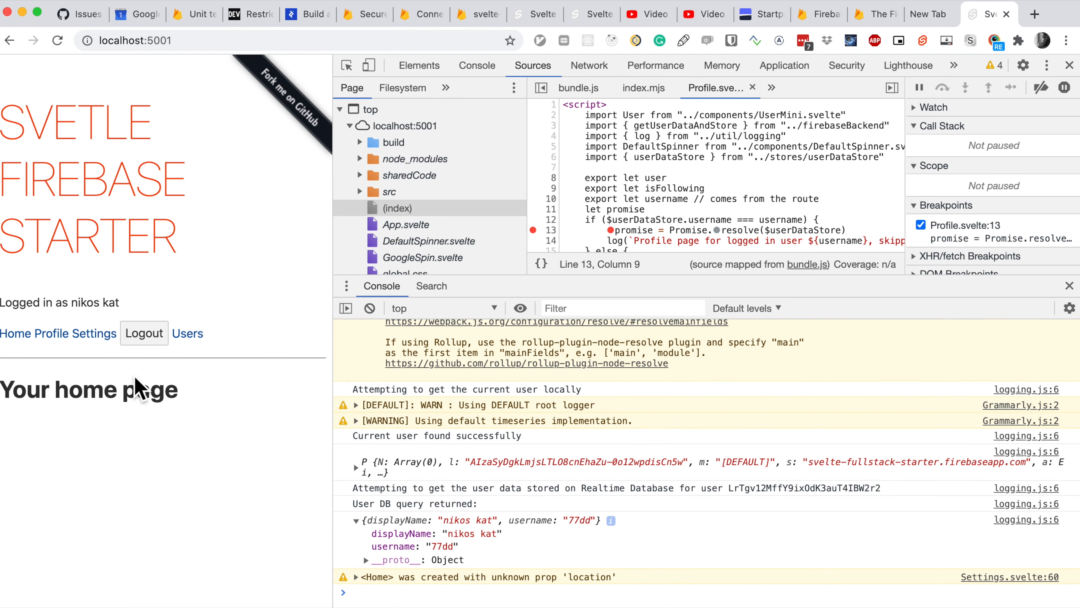
Go to the local Settings page, close DevTools, and activate the Username field showing 77dd.
{"action": "left_click", "coordinate": [104, 334]}
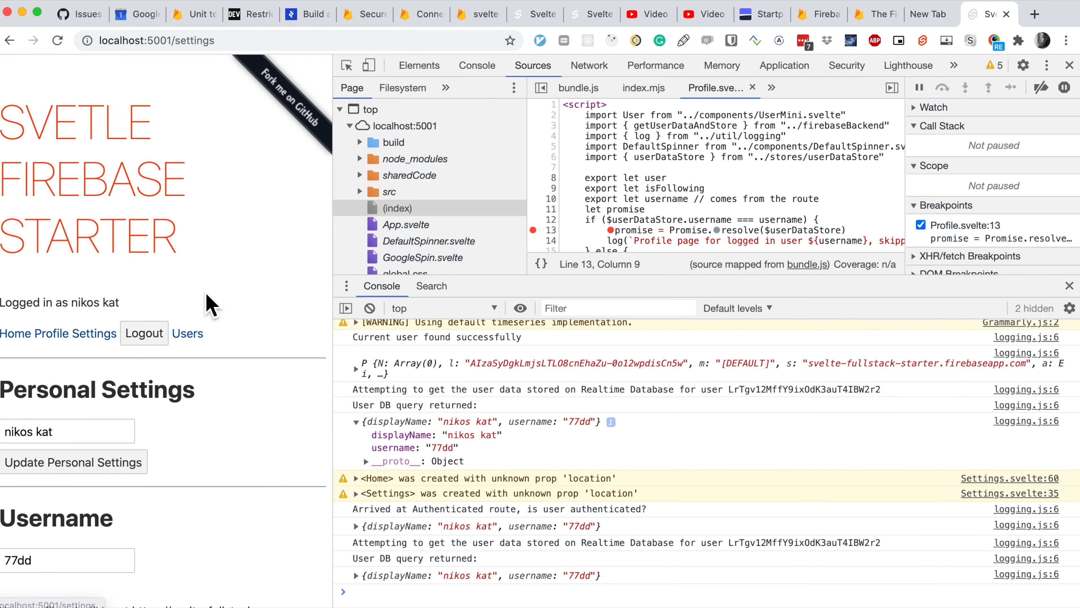
{"action": "mouse_move", "coordinate": [406, 534]}
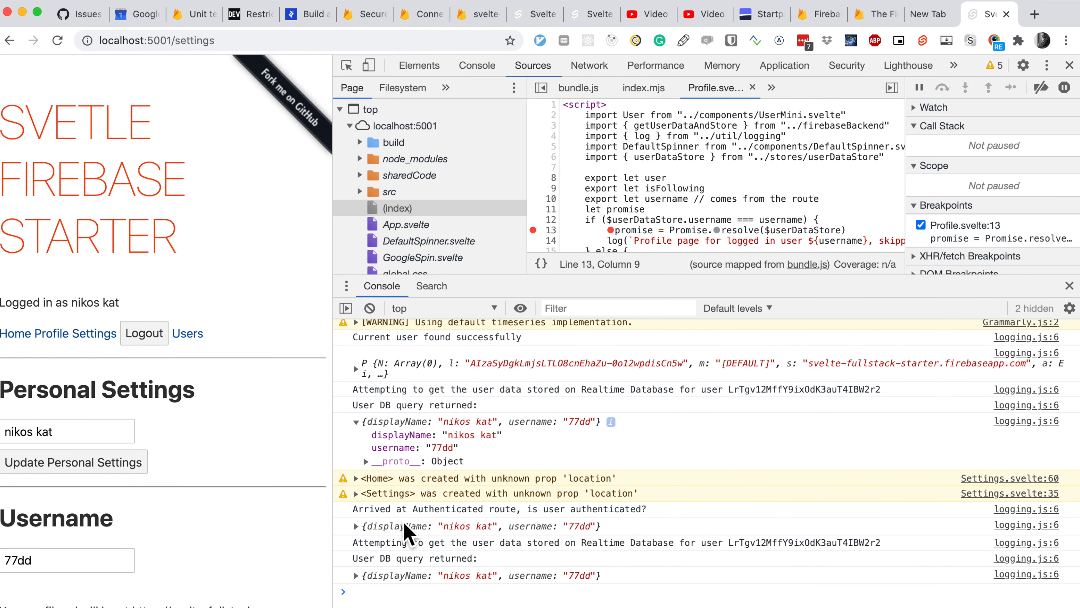
{"action": "mouse_move", "coordinate": [507, 535]}
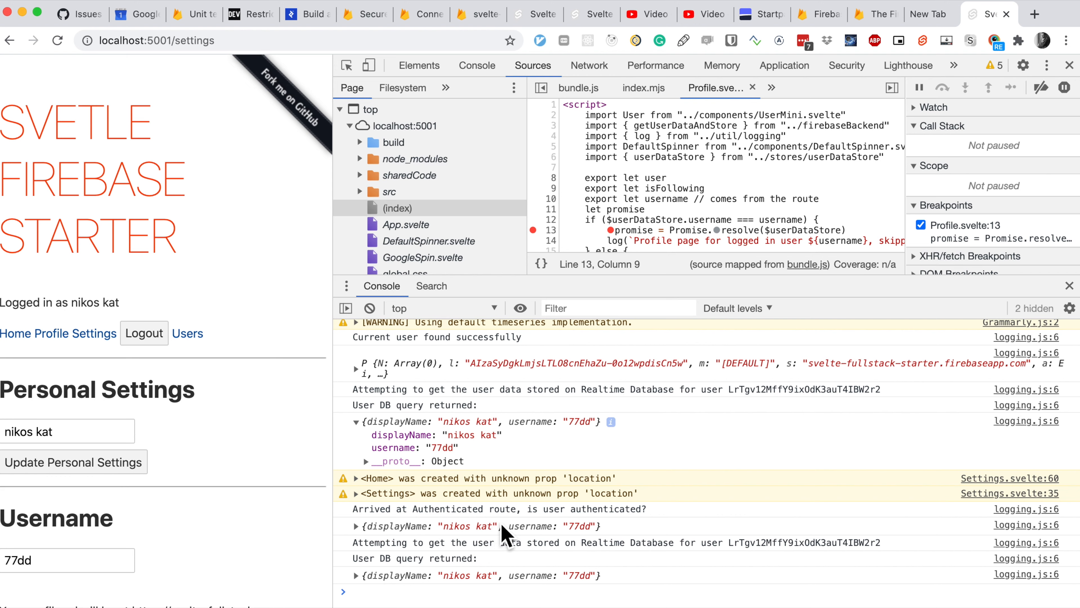
{"action": "mouse_move", "coordinate": [372, 544]}
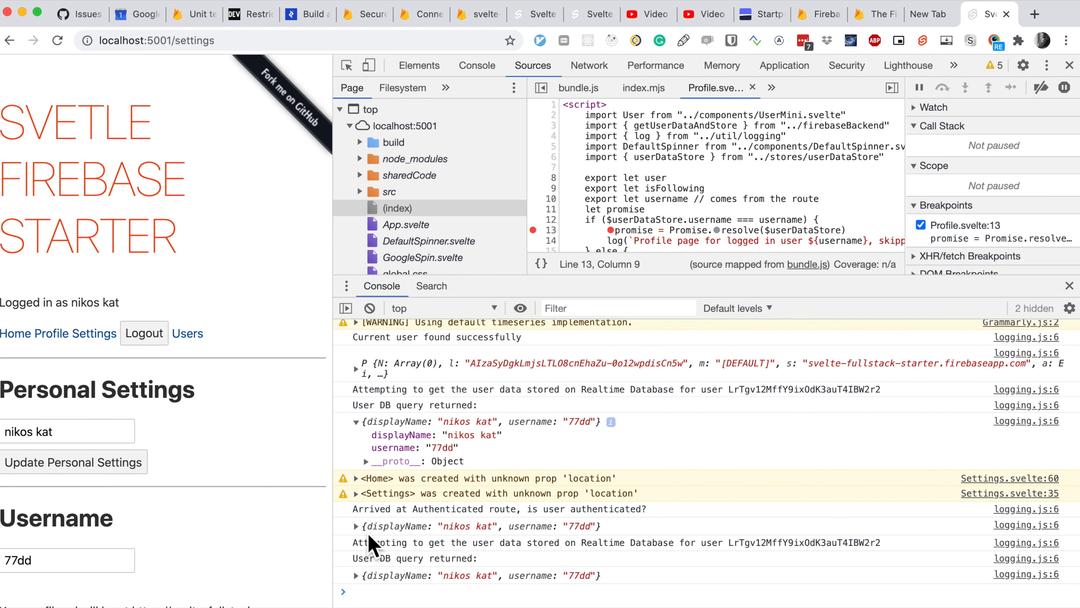
{"action": "left_click", "coordinate": [357, 525]}
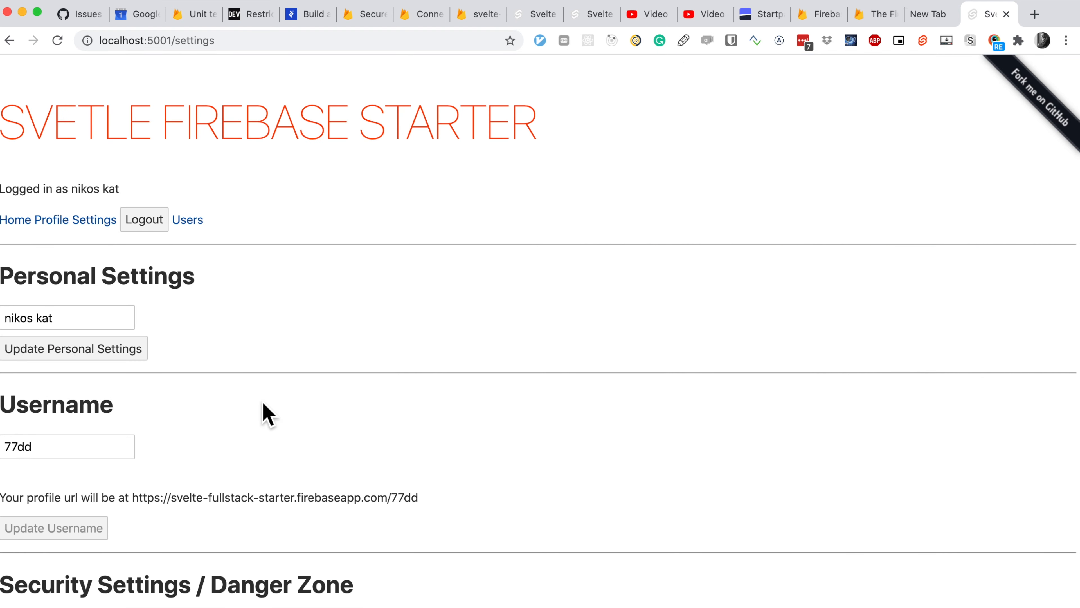
{"action": "mouse_move", "coordinate": [310, 434]}
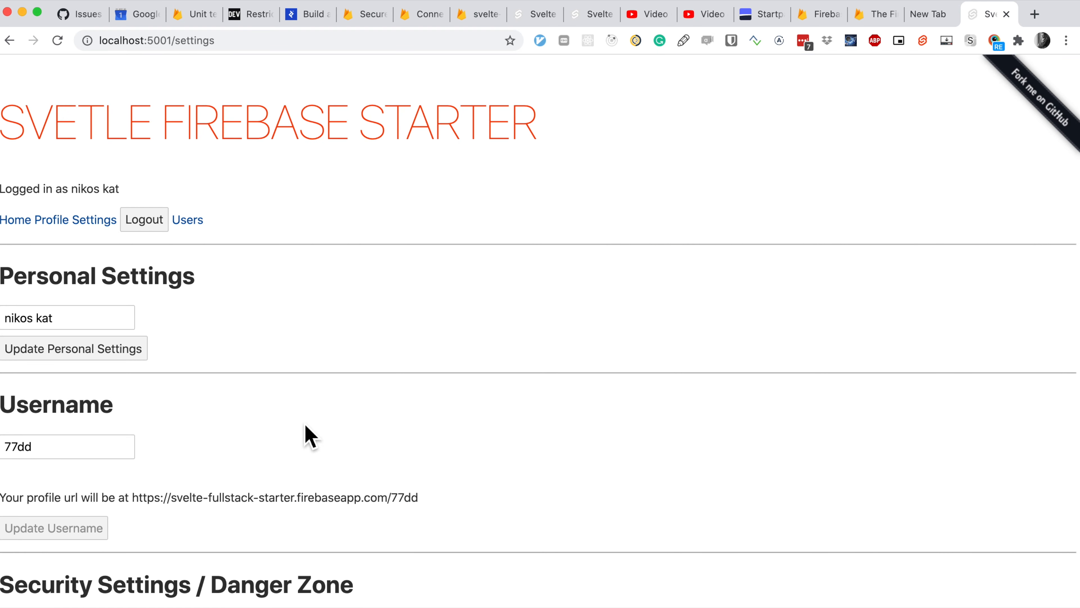
{"action": "scroll", "scroll_direction": "down", "scroll_amount": 3}
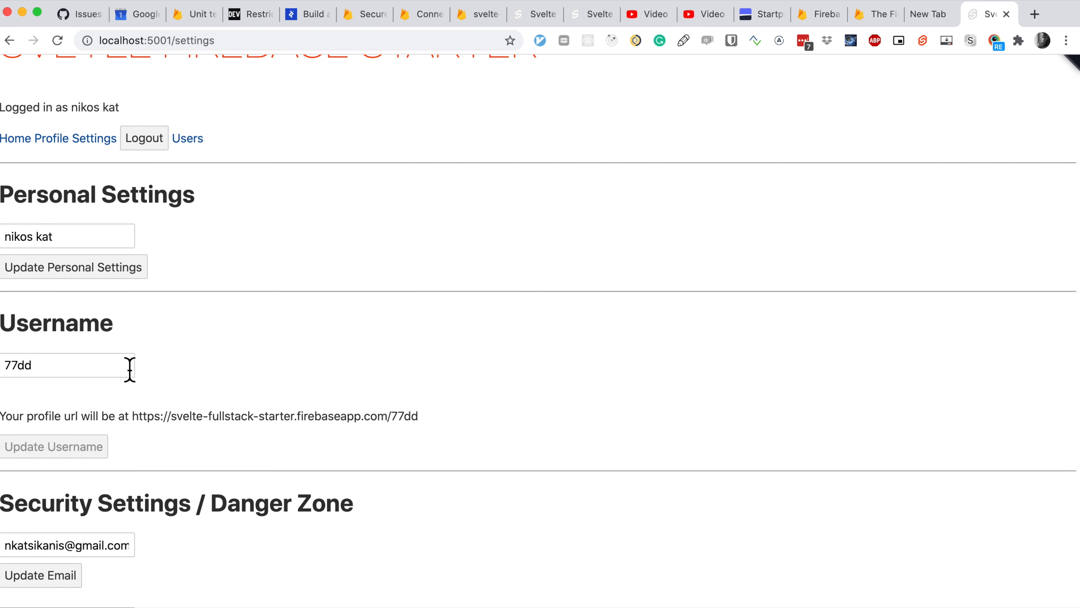
{"action": "left_click", "coordinate": [67, 365]}
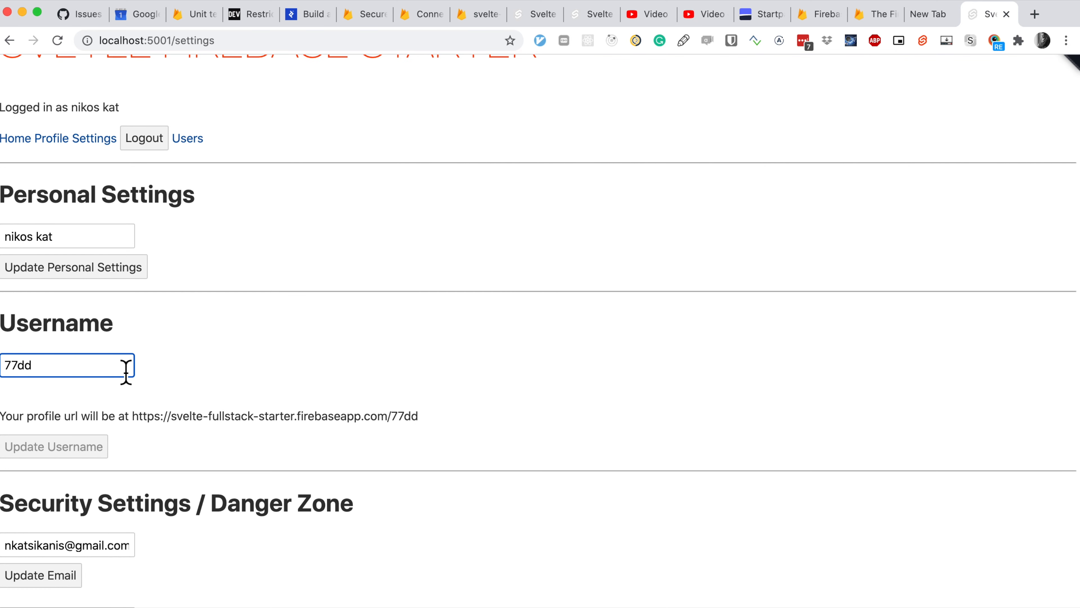
{"action": "mouse_move", "coordinate": [39, 396]}
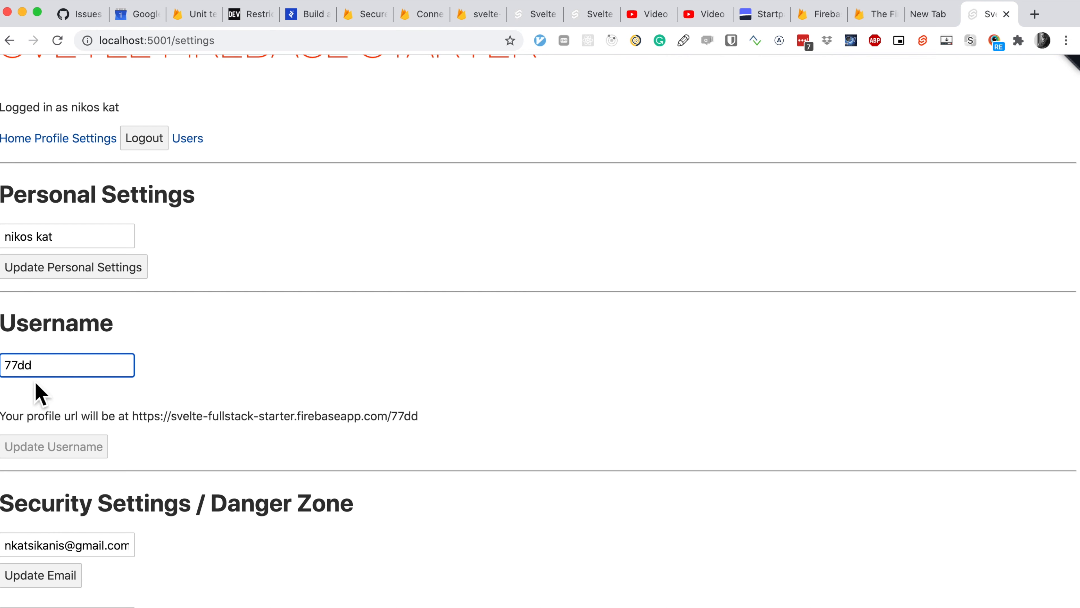
{"action": "mouse_move", "coordinate": [455, 365]}
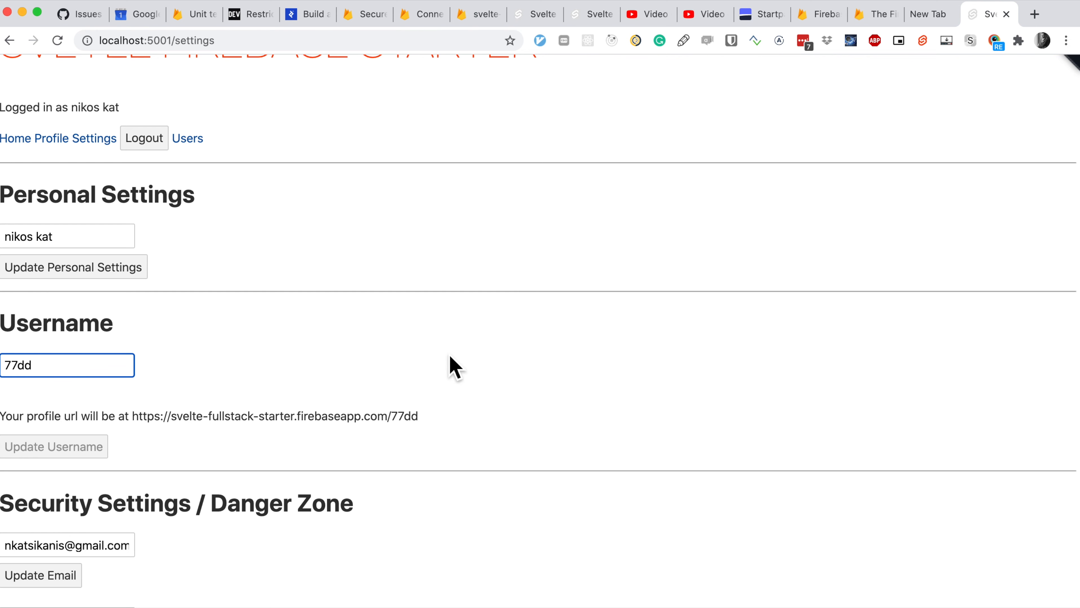
In the Firebase Console, navigate from Database to the Realtime Database data tree with usernames and users records.
{"action": "left_click", "coordinate": [815, 13]}
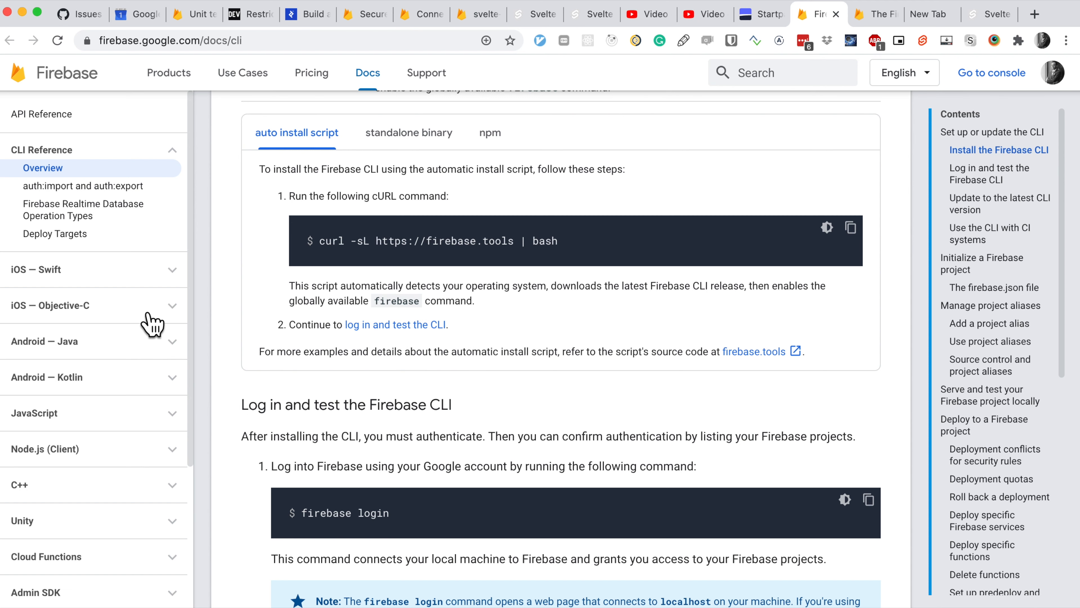
{"action": "left_click", "coordinate": [476, 14]}
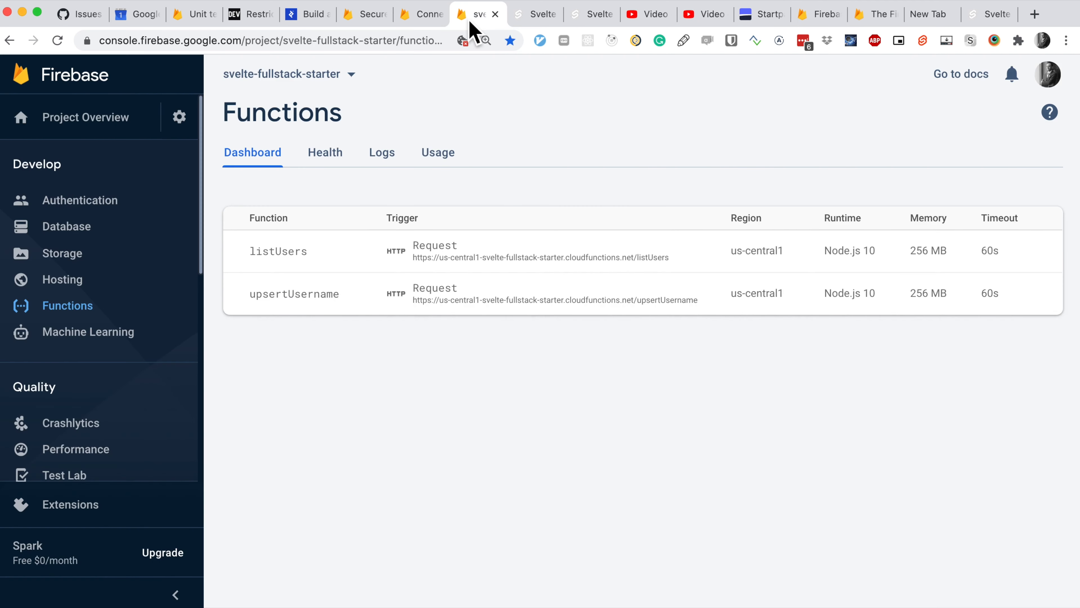
{"action": "mouse_move", "coordinate": [66, 226]}
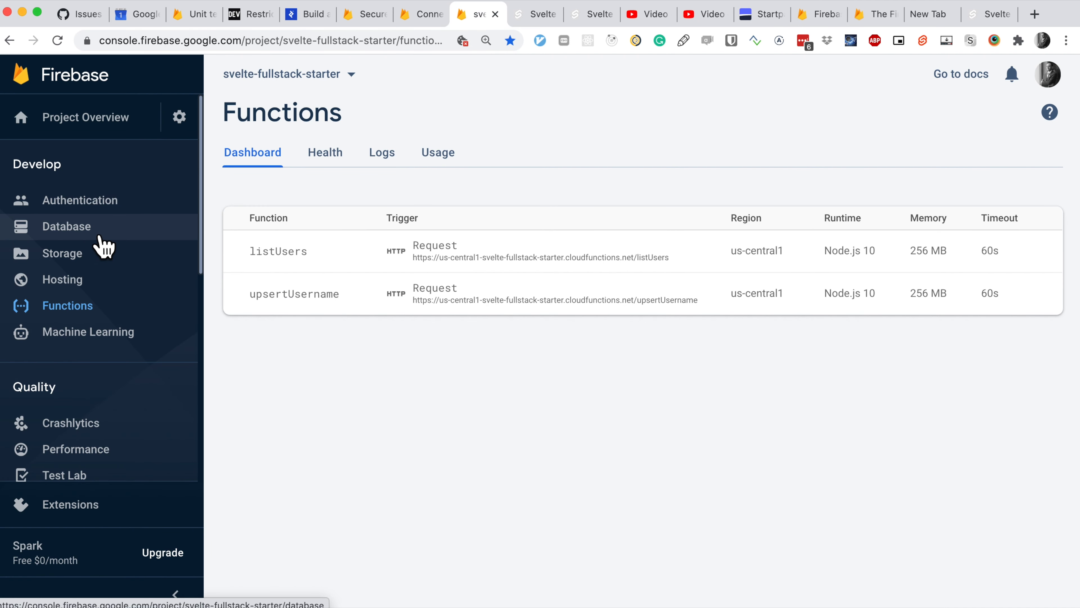
{"action": "left_click", "coordinate": [66, 226]}
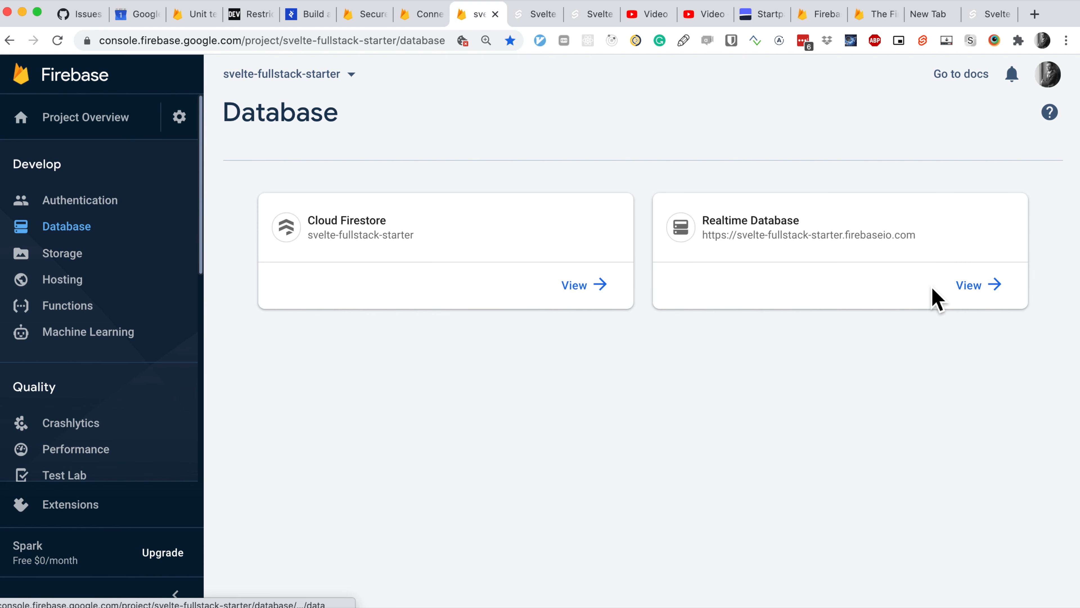
{"action": "left_click", "coordinate": [967, 285]}
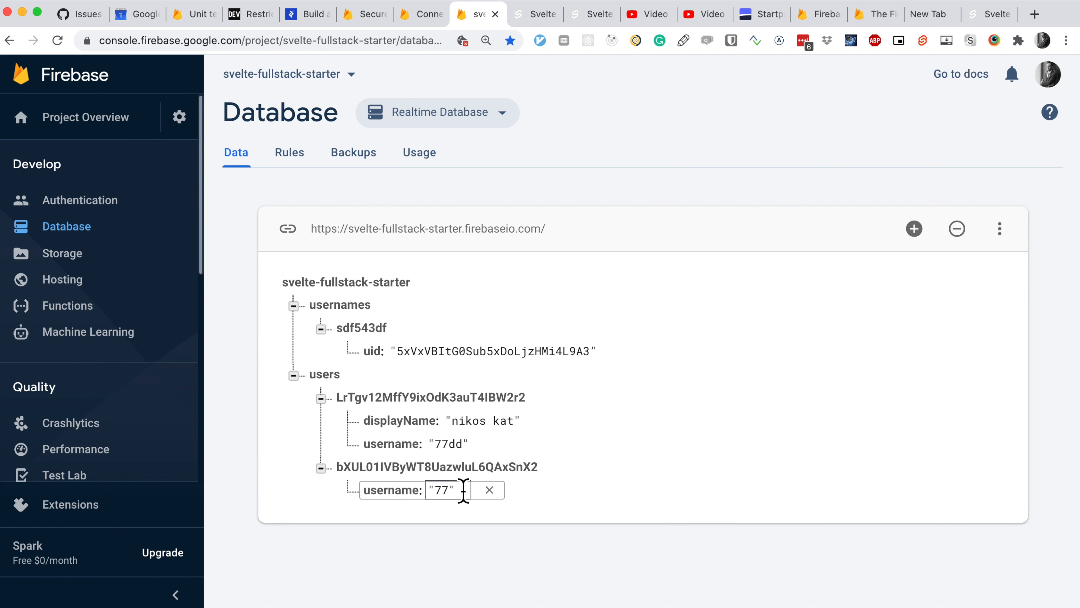
On the local settings page, backspace the username down to 77 and bring up DevTools to see permission_denied errors.
{"action": "left_click", "coordinate": [986, 13]}
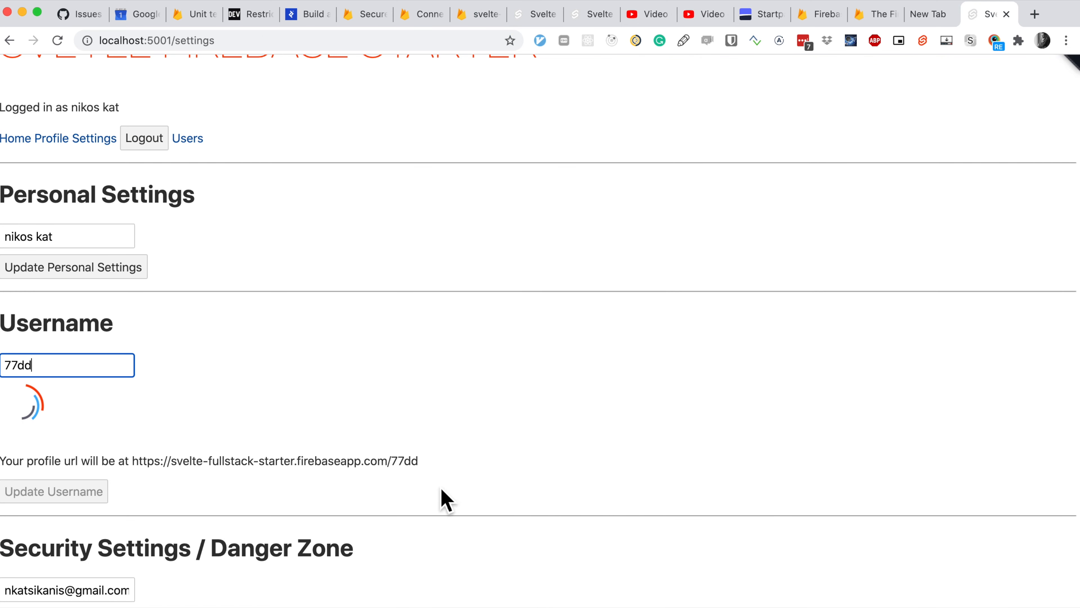
{"action": "key", "text": "Backspace"}
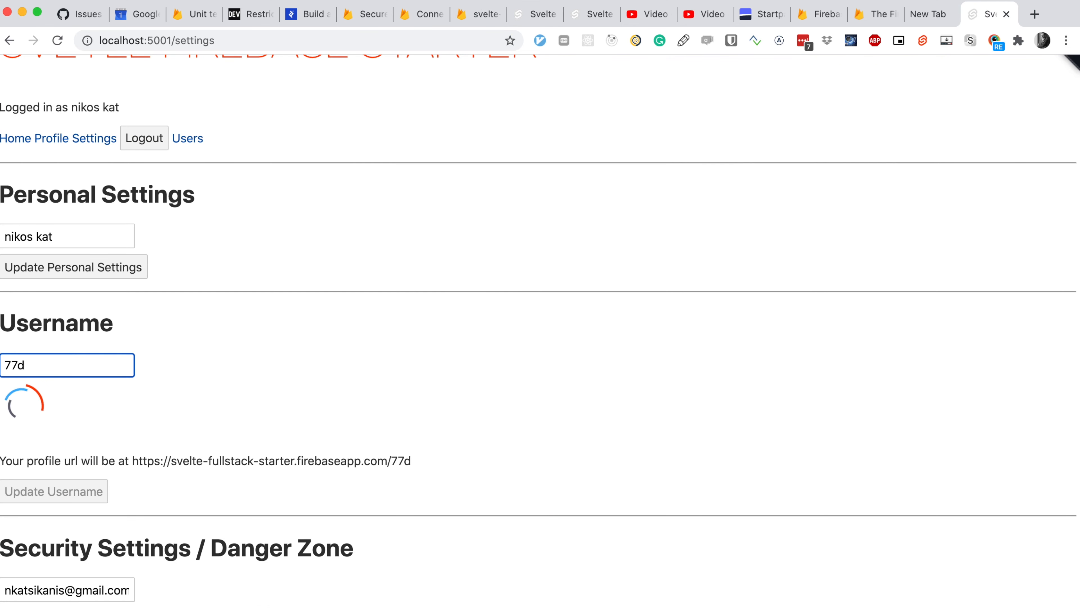
{"action": "key", "text": "Backspace"}
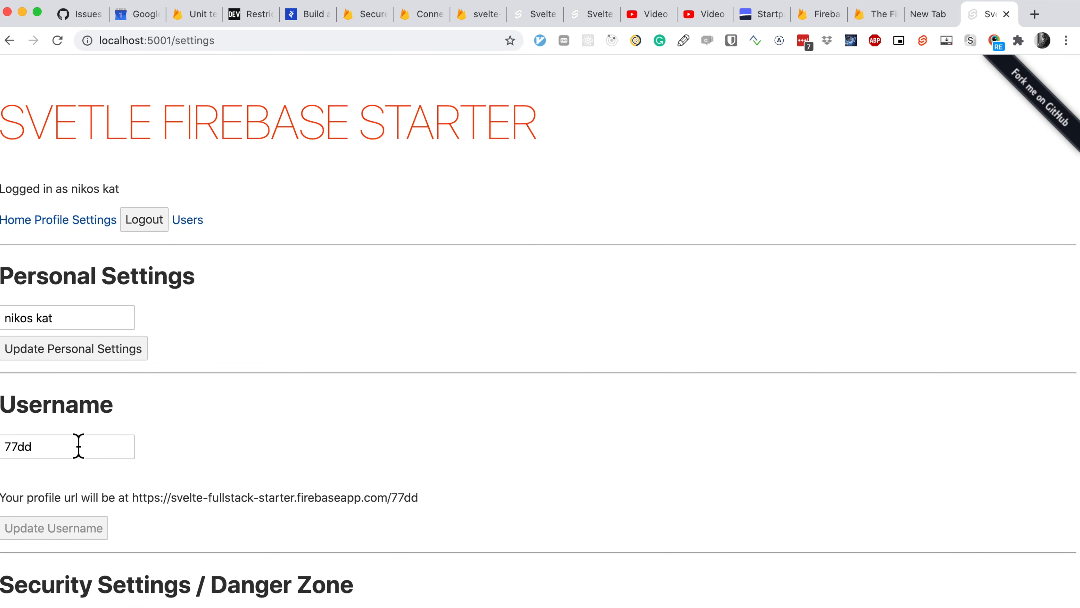
{"action": "key", "text": "Backspace"}
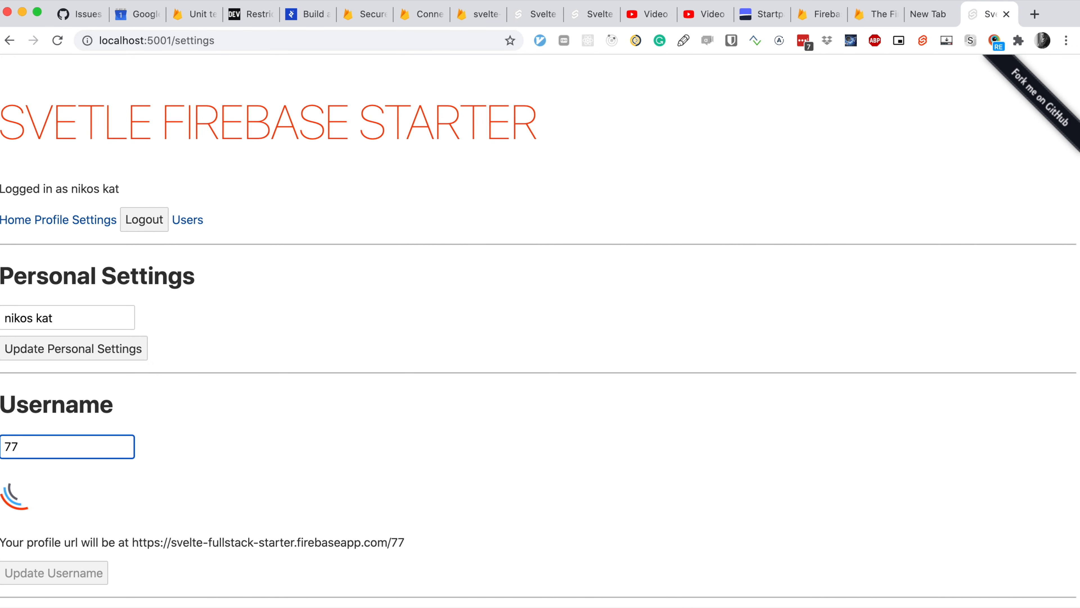
{"action": "key", "text": "F12"}
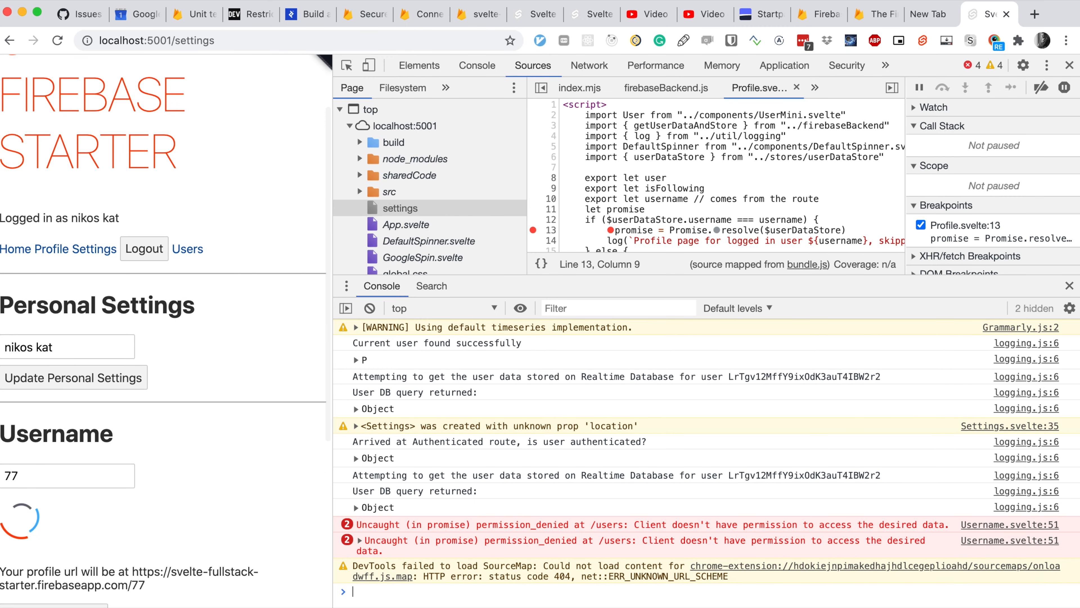
{"action": "mouse_move", "coordinate": [751, 540]}
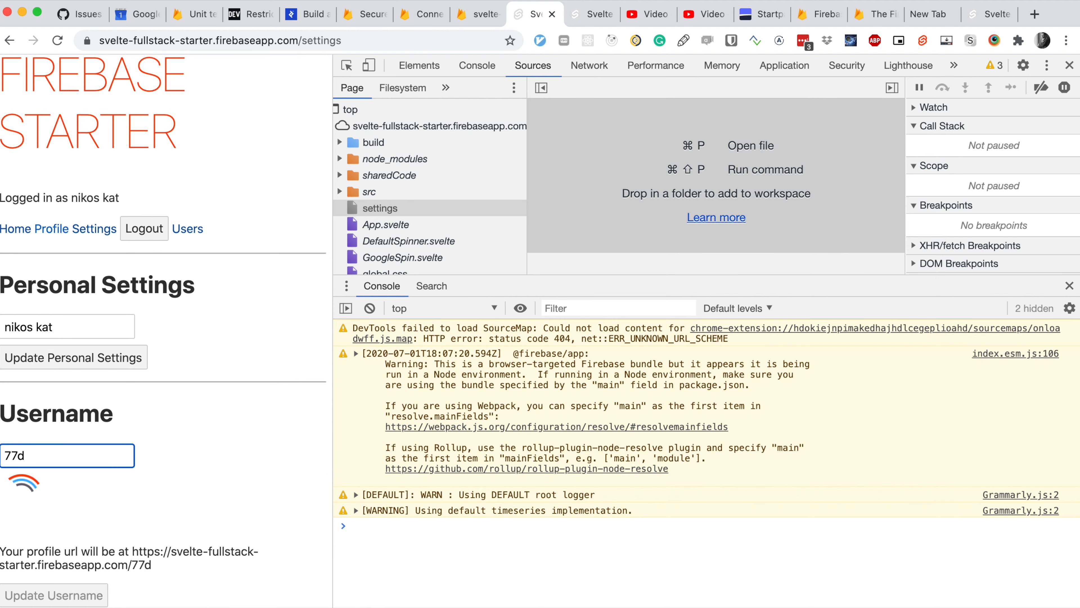
Remove a character from the Username field on the deployed firebaseapp.com settings page.
{"action": "key", "text": "Backspace"}
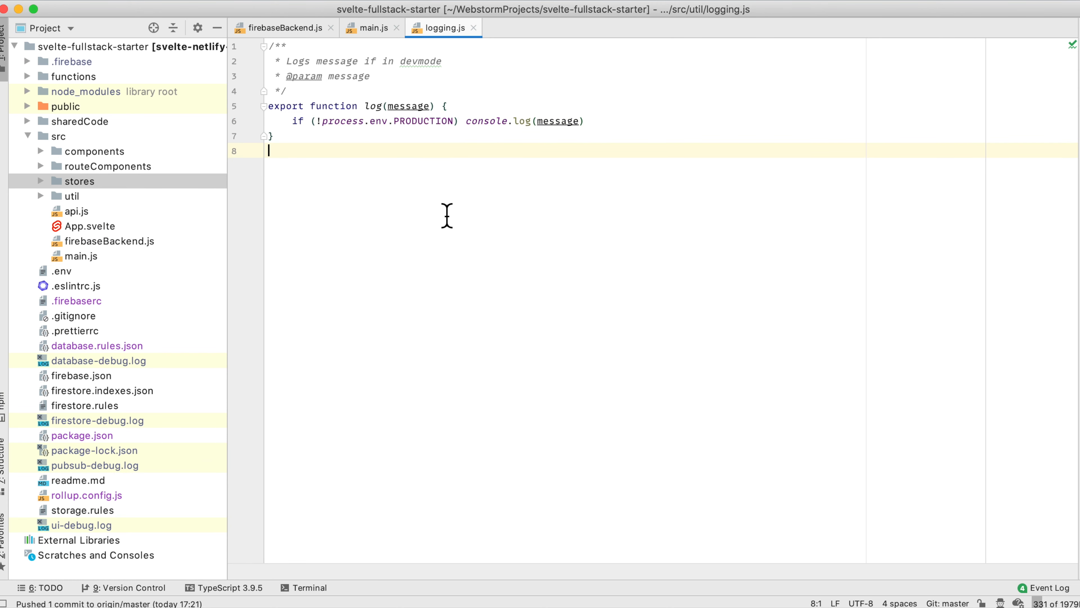
Show main.js, load userDataStore.js from src/stores, and find all project usages of userDataStore.
{"action": "left_click", "coordinate": [370, 28]}
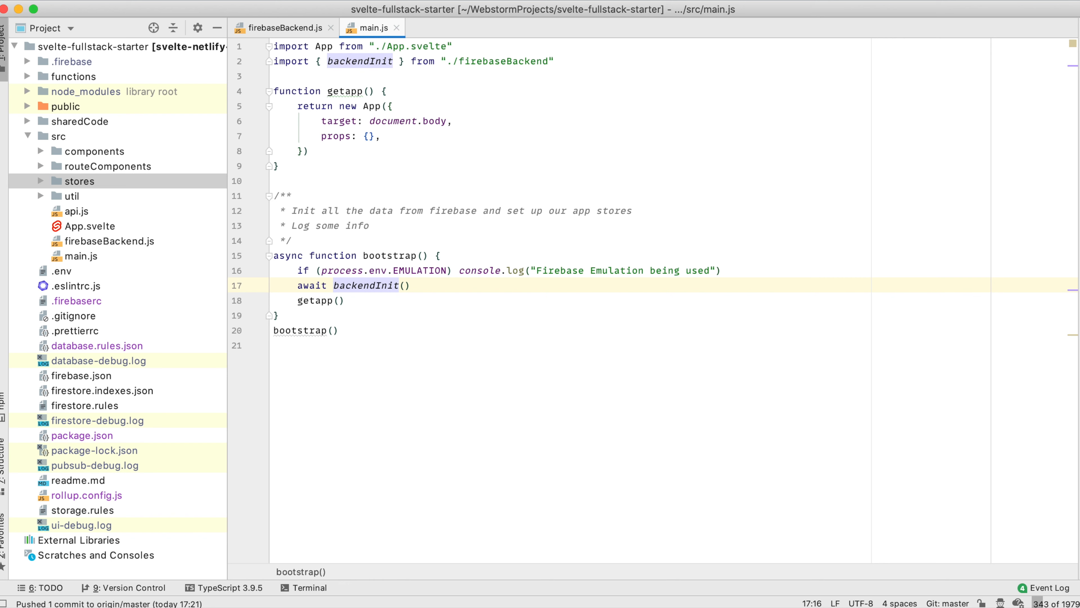
{"action": "mouse_move", "coordinate": [77, 200]}
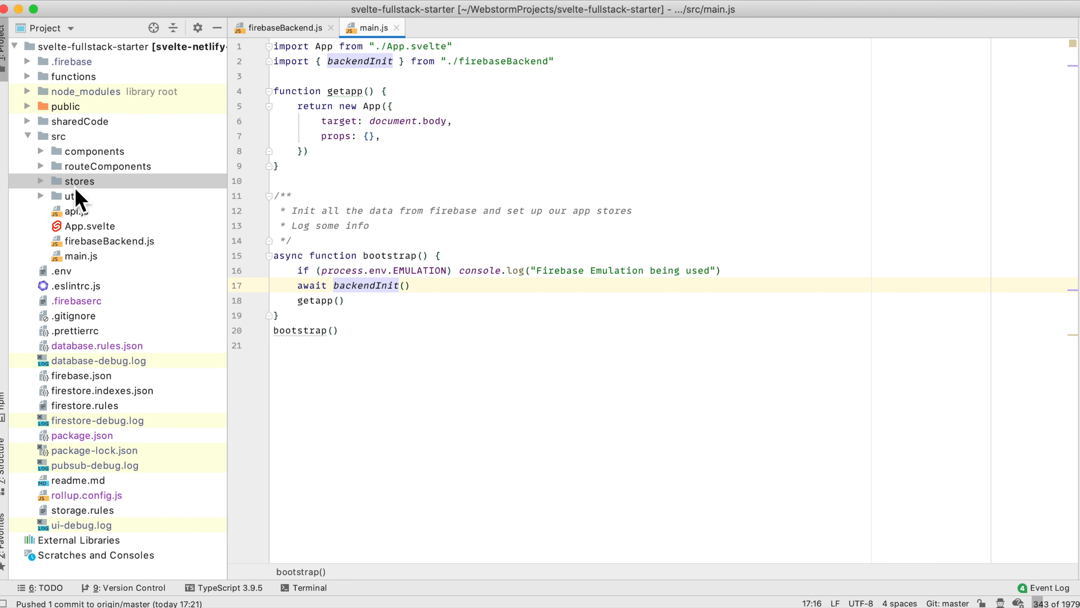
{"action": "left_click", "coordinate": [80, 180]}
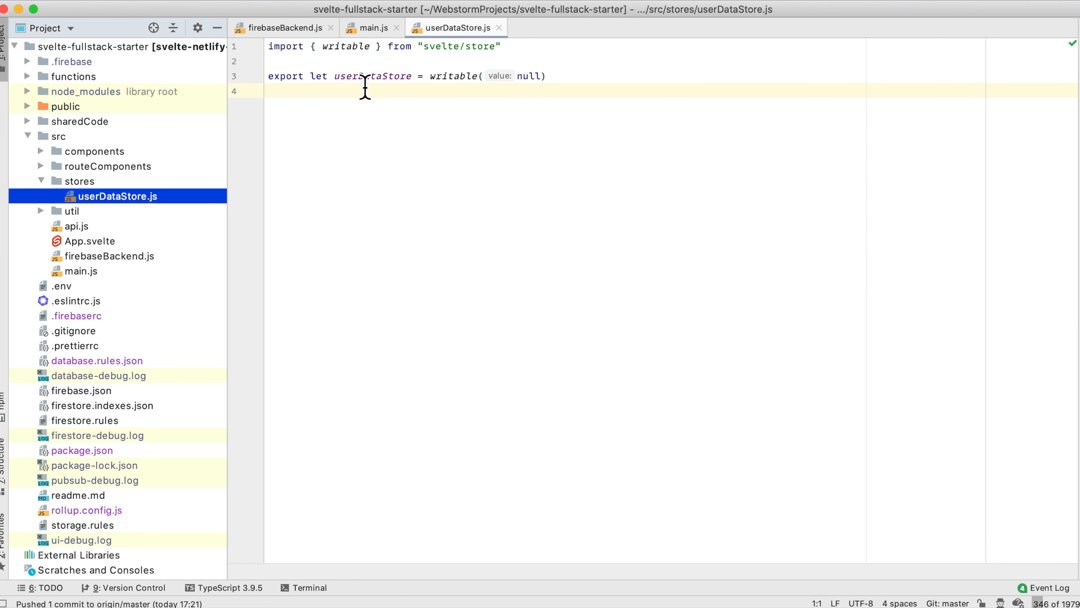
{"action": "key", "text": "Cmd+Shift+F"}
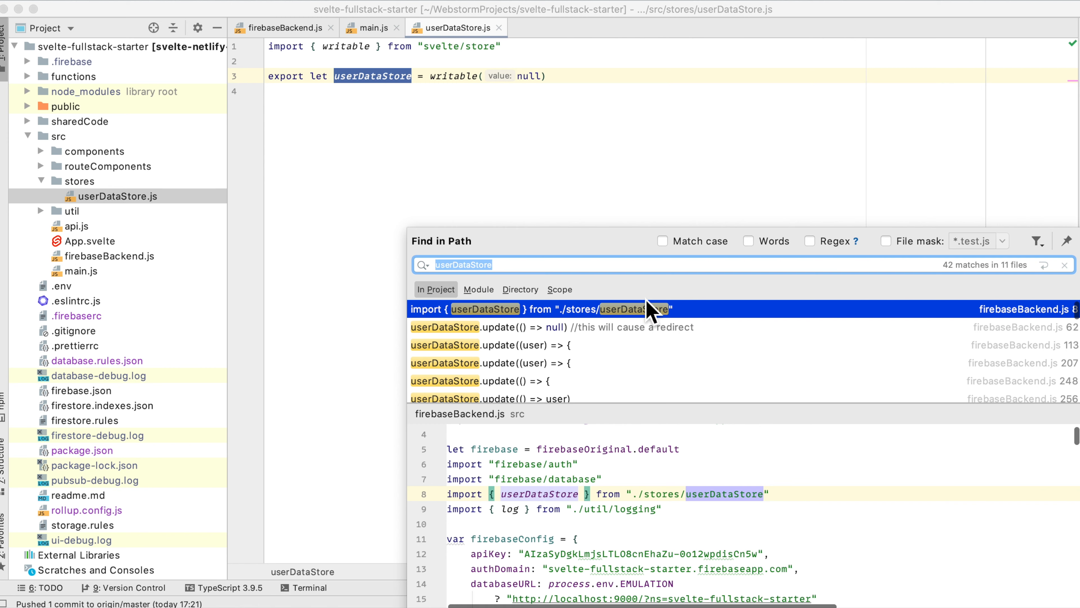
{"action": "mouse_move", "coordinate": [577, 331]}
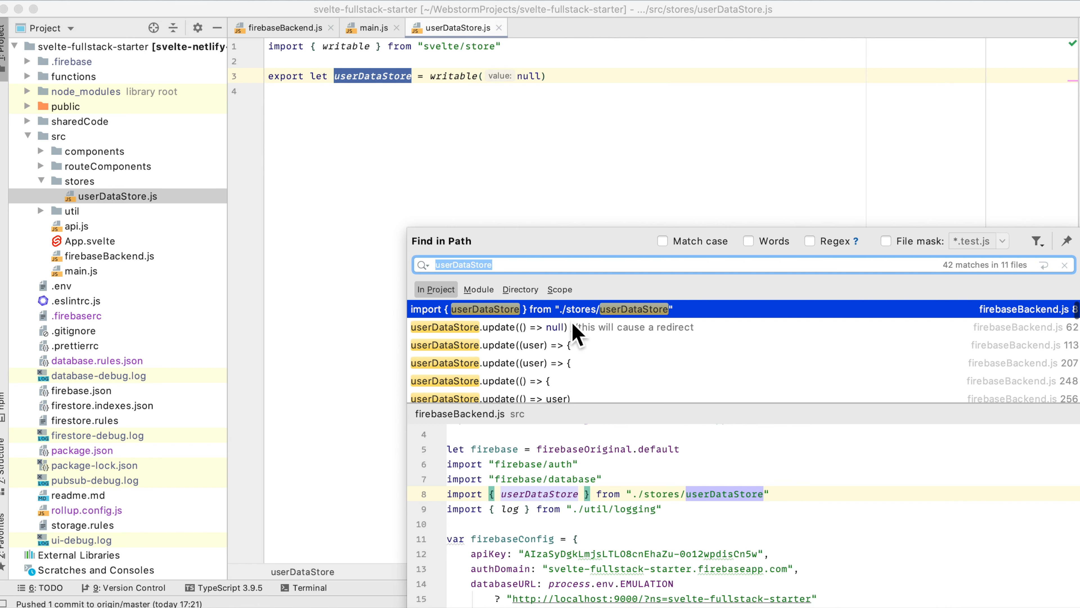
{"action": "scroll", "scroll_direction": "down", "scroll_amount": 3}
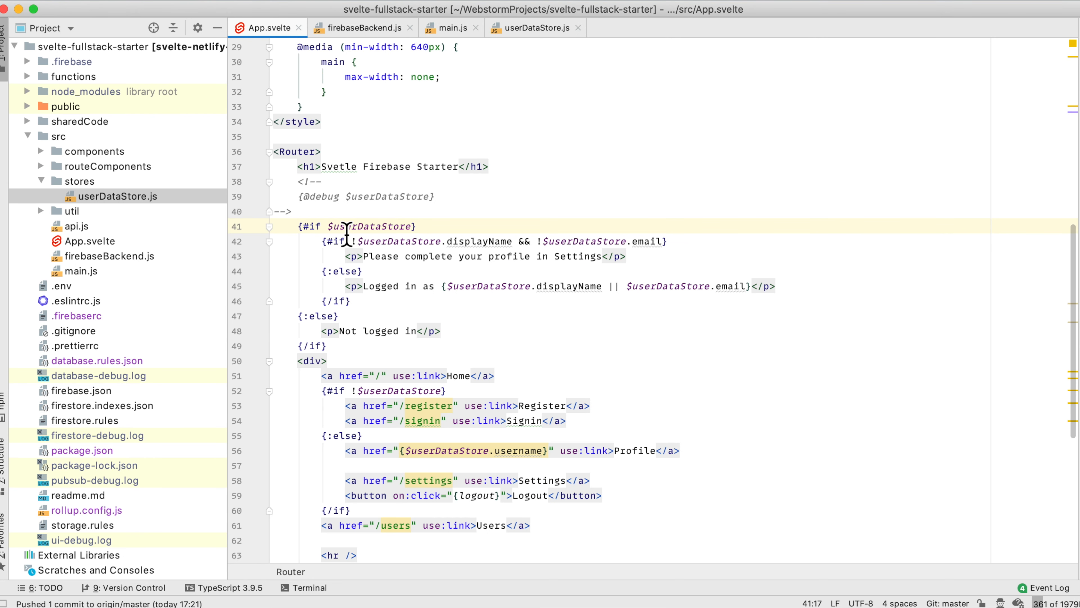
{"action": "mouse_move", "coordinate": [383, 240]}
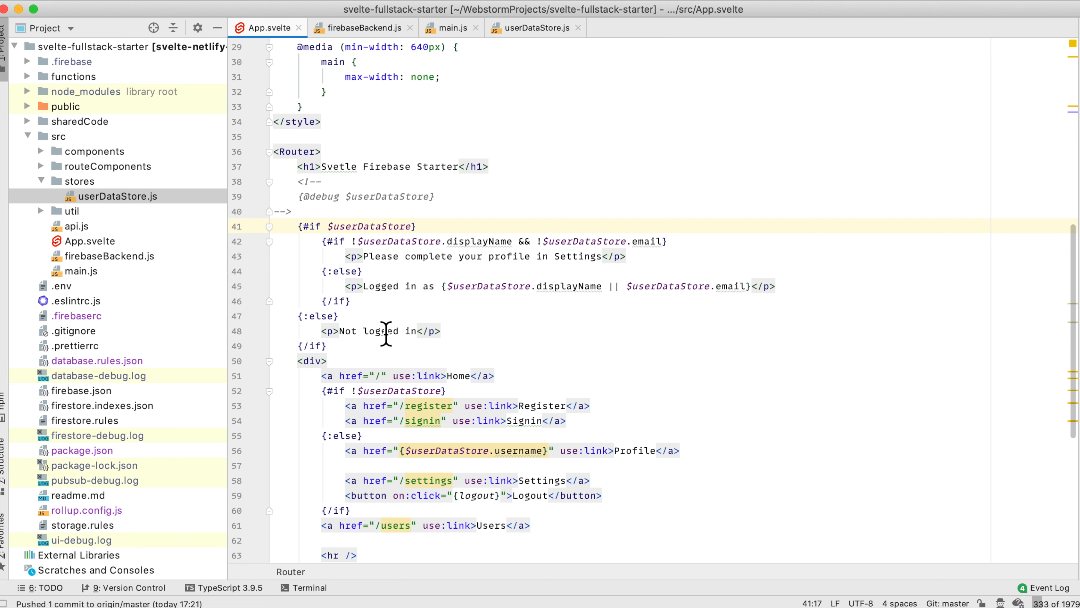
{"action": "mouse_move", "coordinate": [509, 300]}
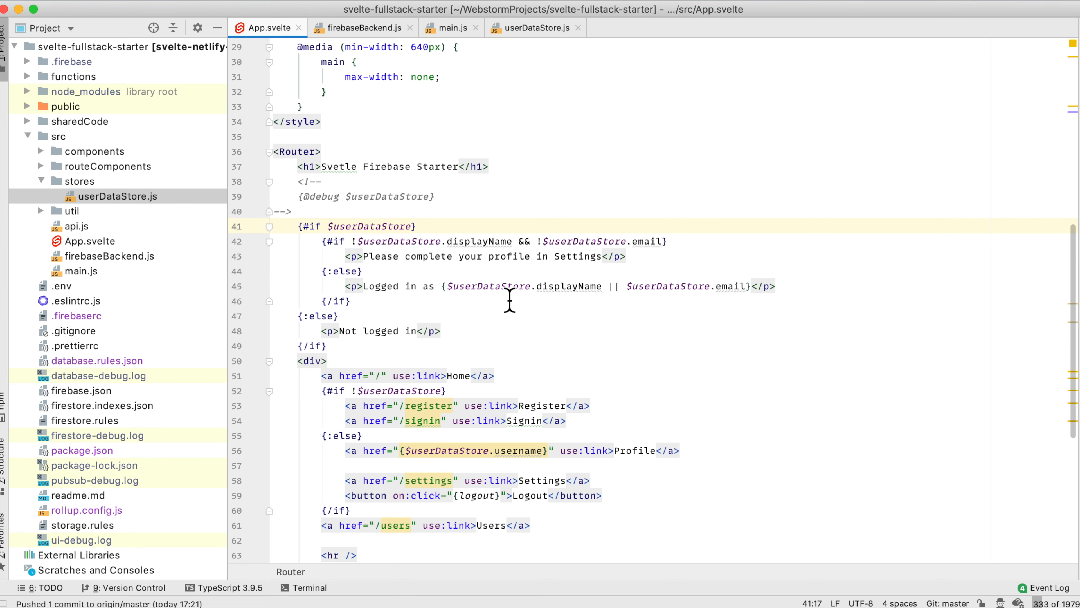
{"action": "mouse_move", "coordinate": [536, 227]}
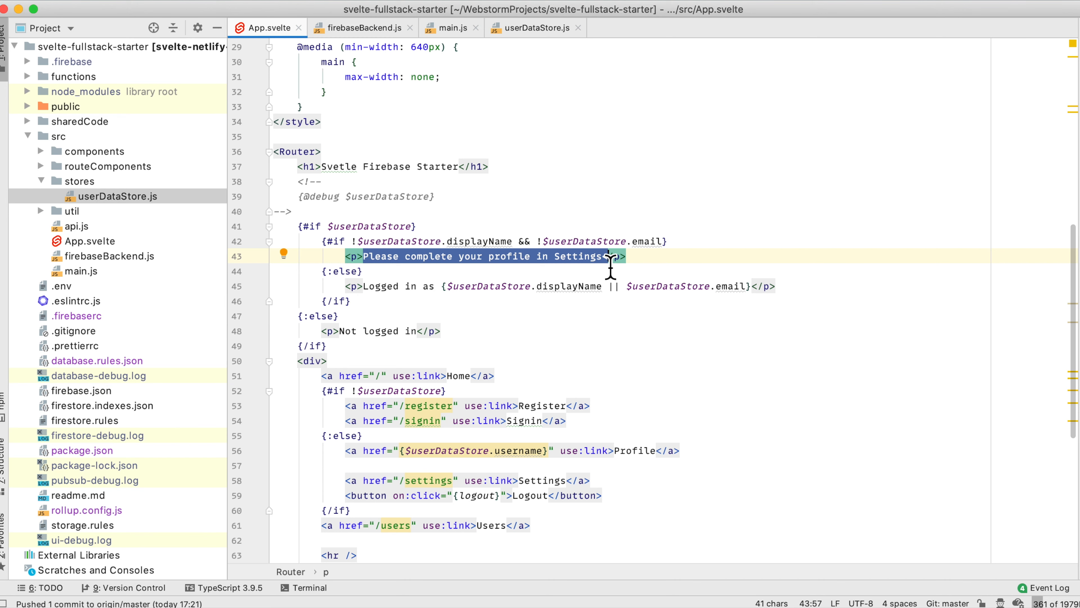
{"action": "mouse_move", "coordinate": [466, 297]}
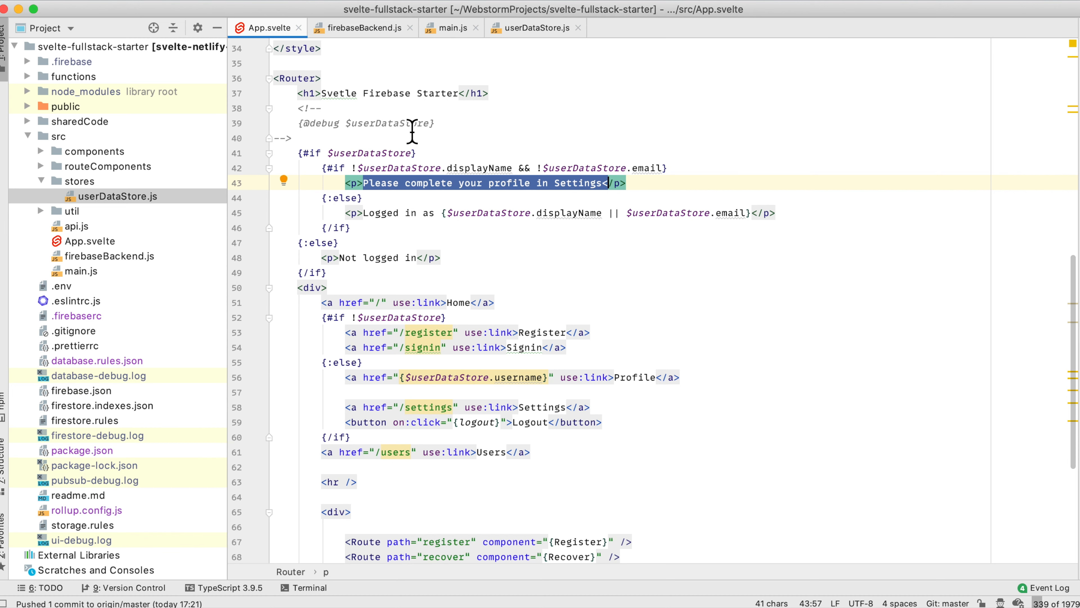
Return to firebaseBackend.js to view getUserDataAndStore.
{"action": "left_click", "coordinate": [361, 27]}
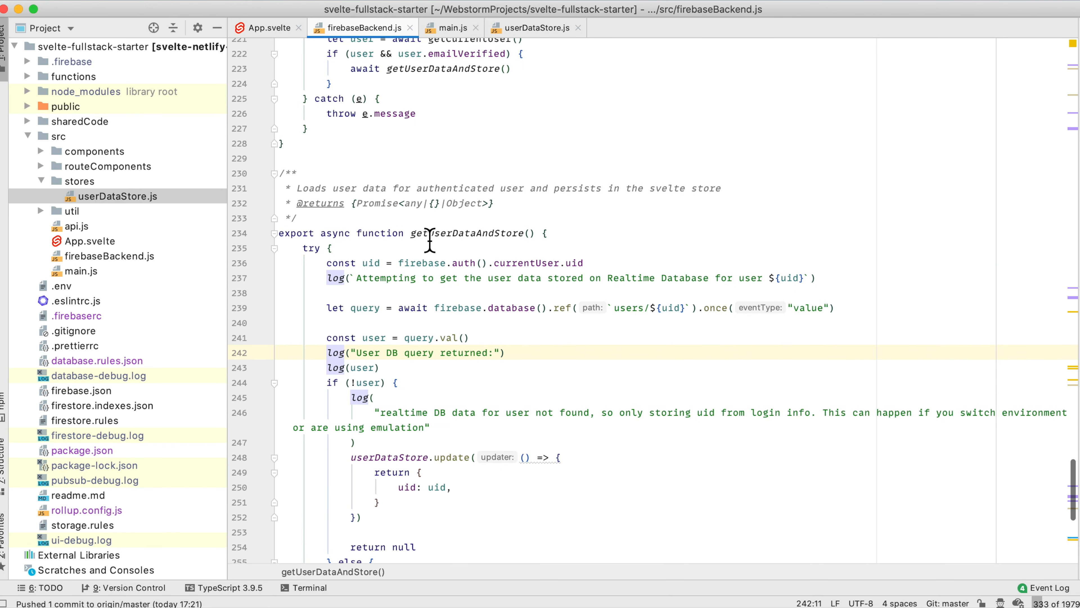
{"action": "mouse_move", "coordinate": [334, 195]}
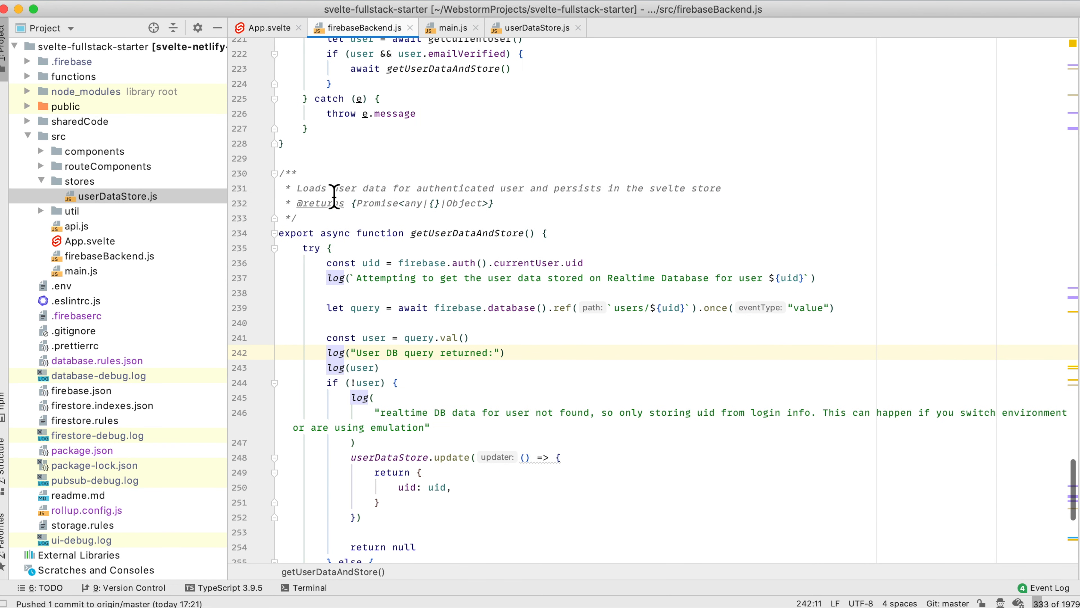
{"action": "mouse_move", "coordinate": [540, 202]}
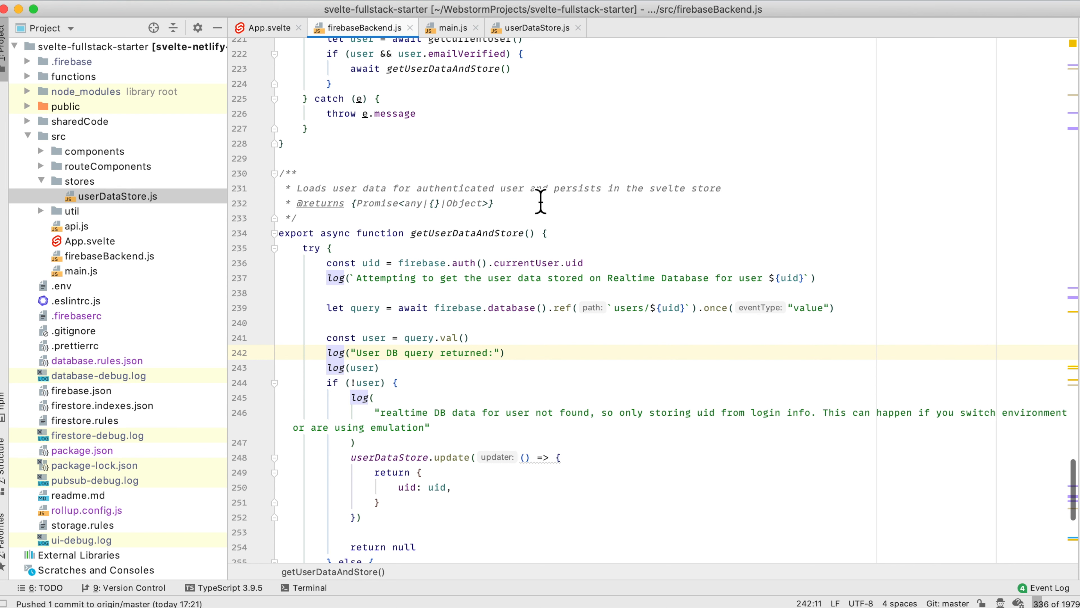
{"action": "mouse_move", "coordinate": [384, 337]}
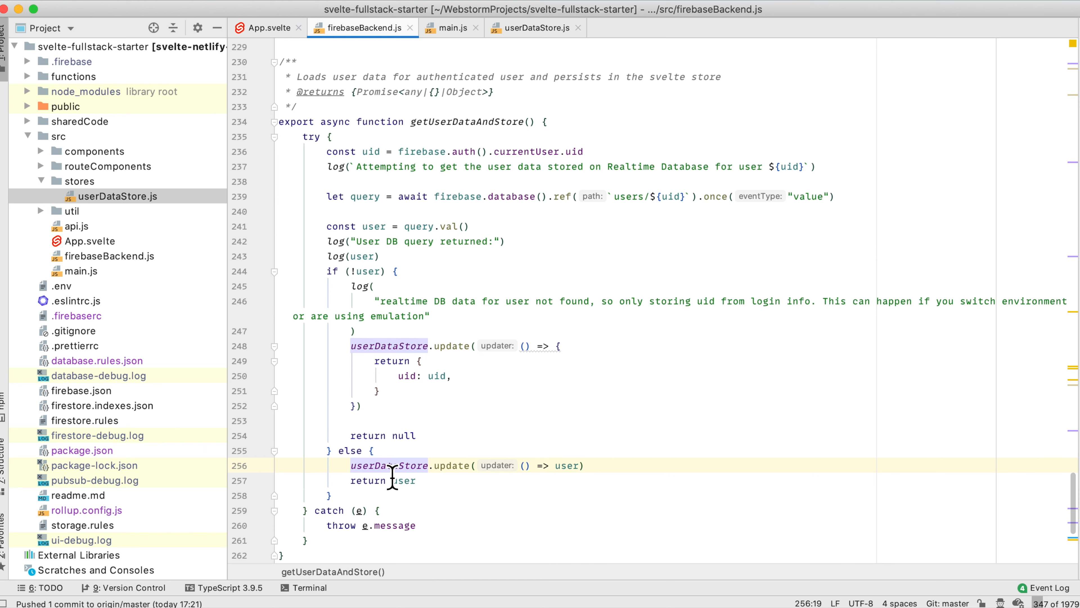
{"action": "left_click", "coordinate": [94, 151]}
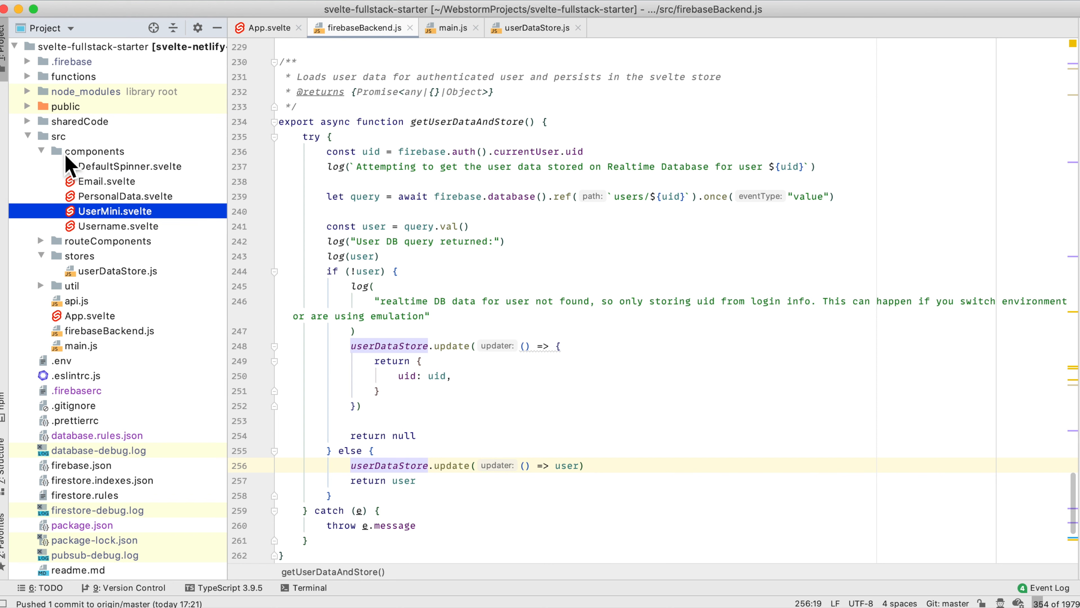
Load Settings.svelte from routeComponents and search it for userDataStore, jumping to the match.
{"action": "left_click", "coordinate": [40, 240]}
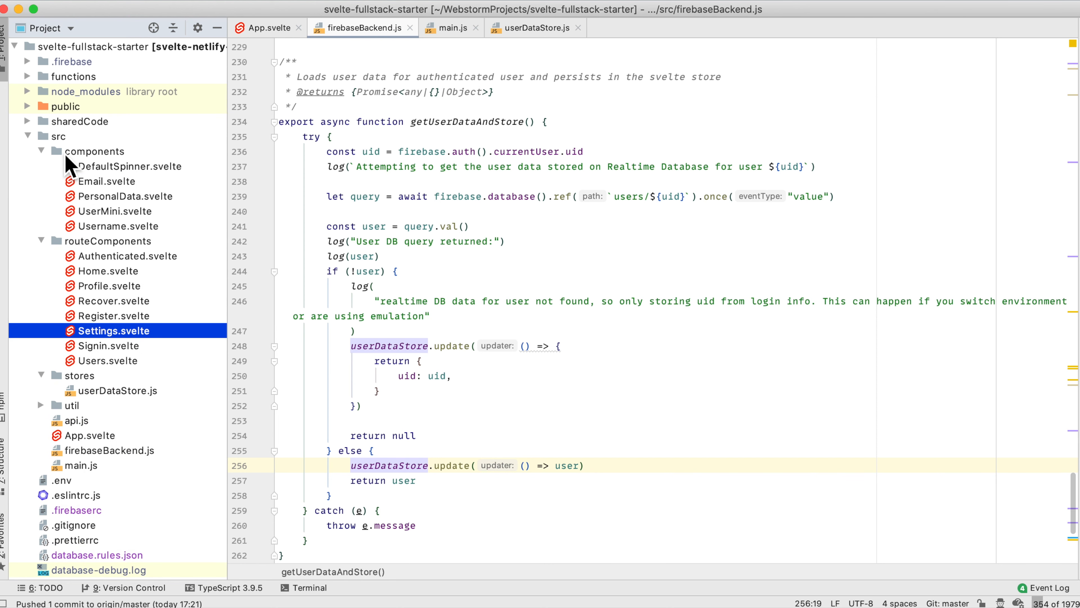
{"action": "mouse_move", "coordinate": [120, 327]}
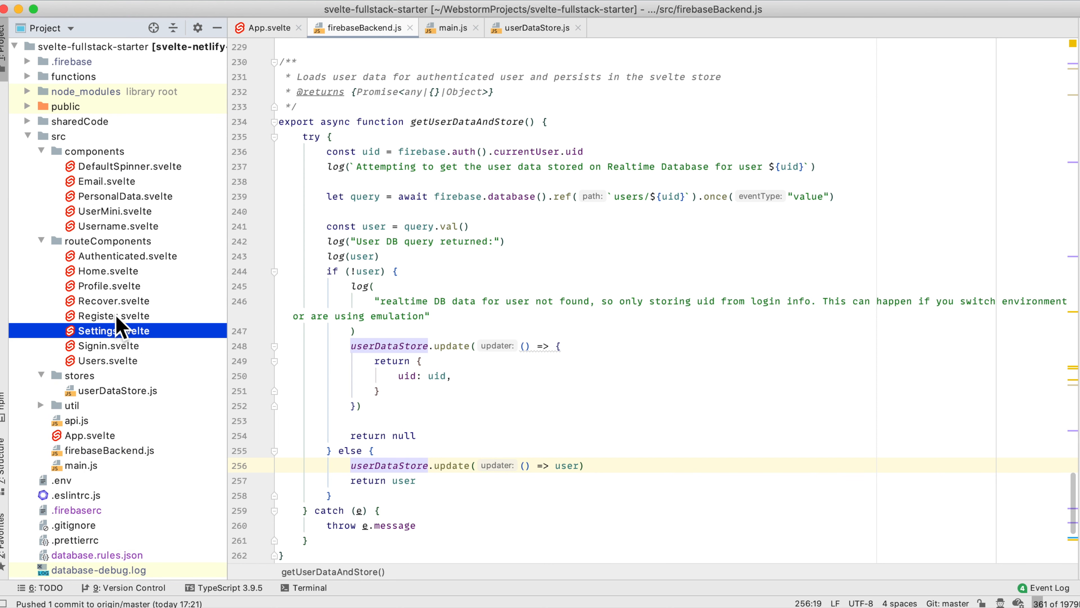
{"action": "mouse_move", "coordinate": [128, 262]}
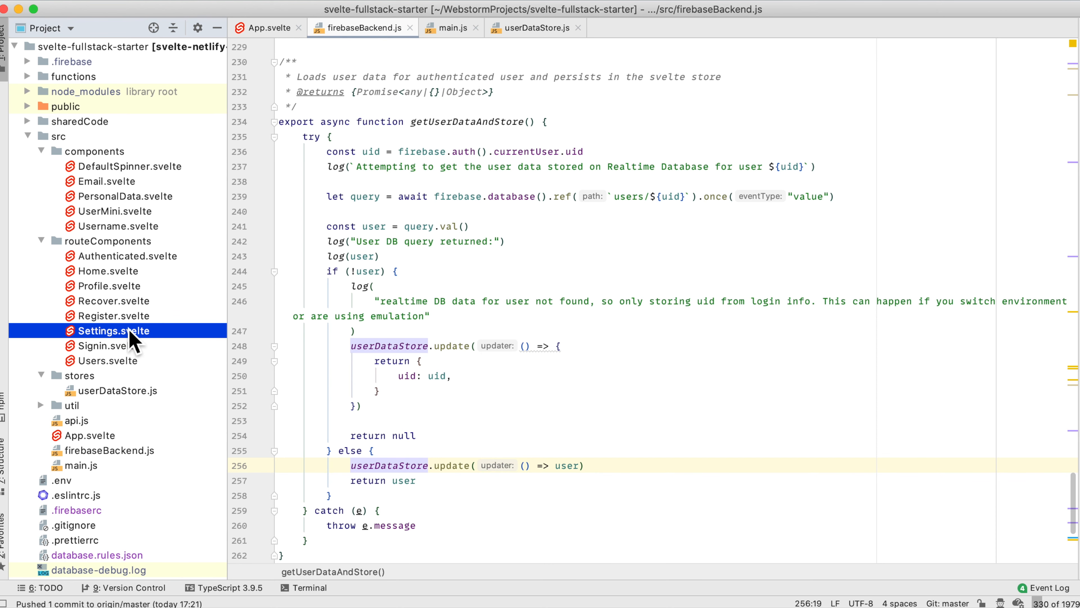
{"action": "double_click", "coordinate": [114, 331]}
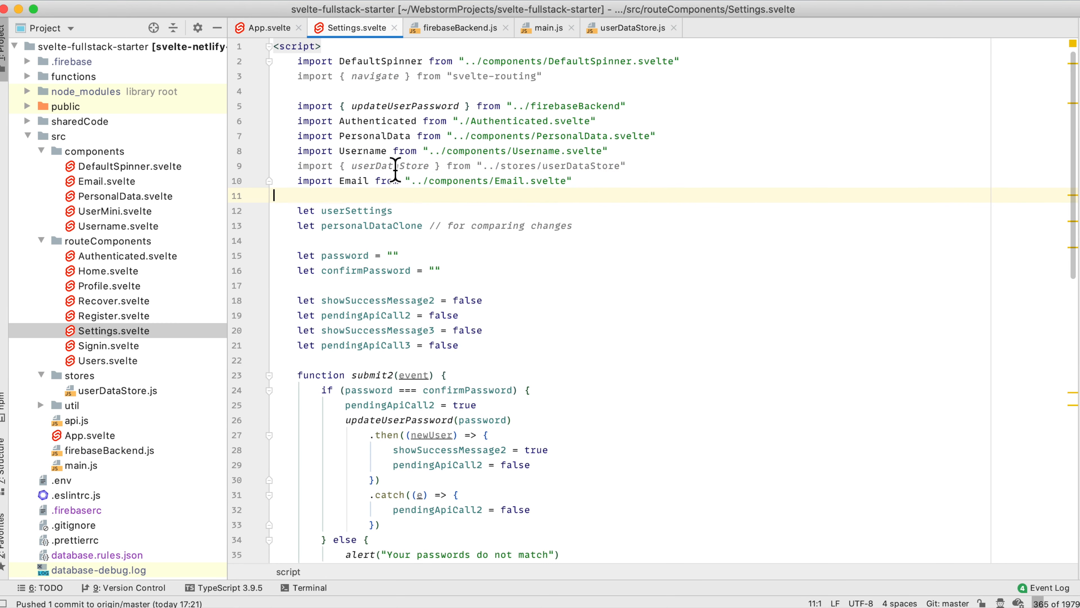
{"action": "type", "text": "userDataStore"}
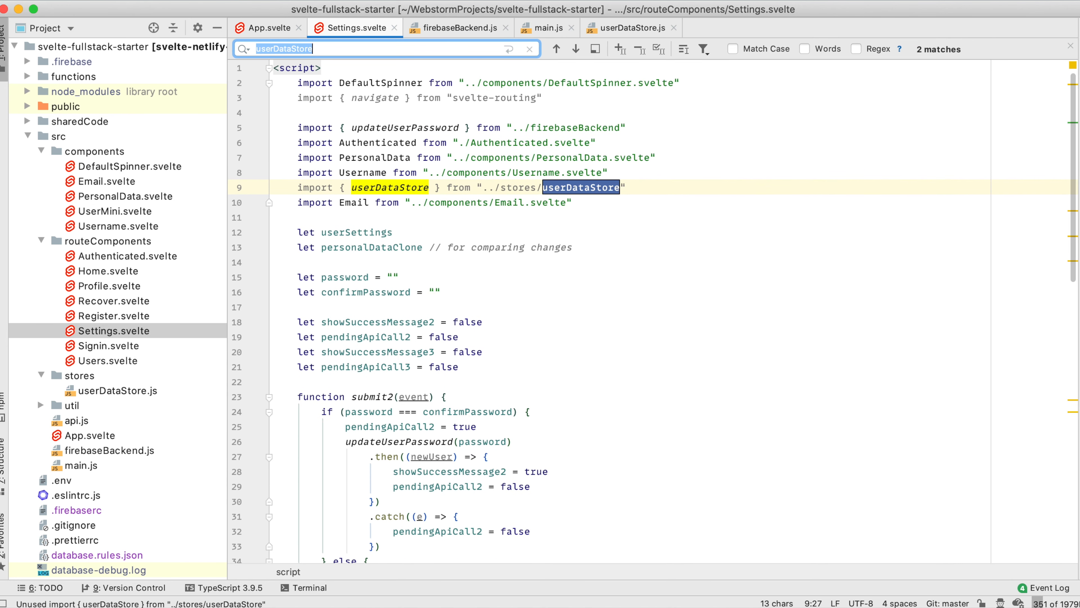
{"action": "key", "text": "Enter"}
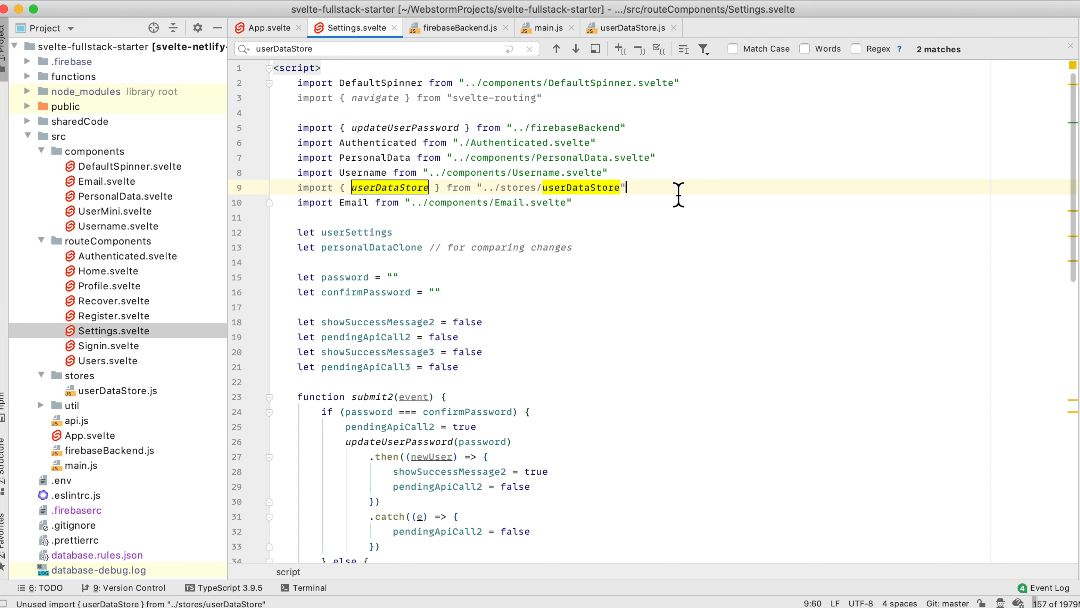
{"action": "scroll", "scroll_direction": "down", "scroll_amount": 3}
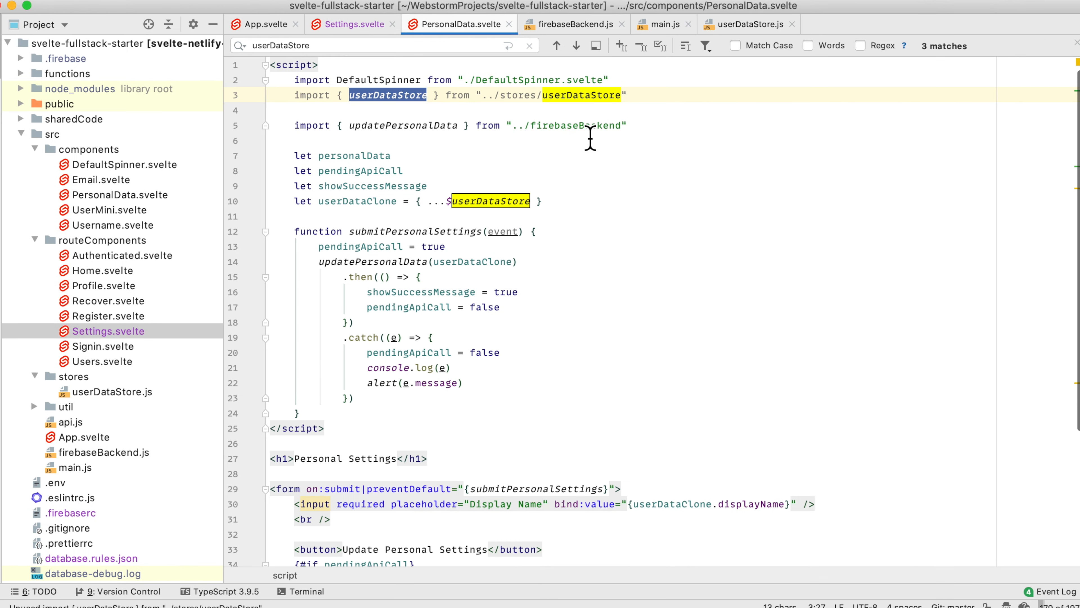
{"action": "mouse_move", "coordinate": [445, 89]}
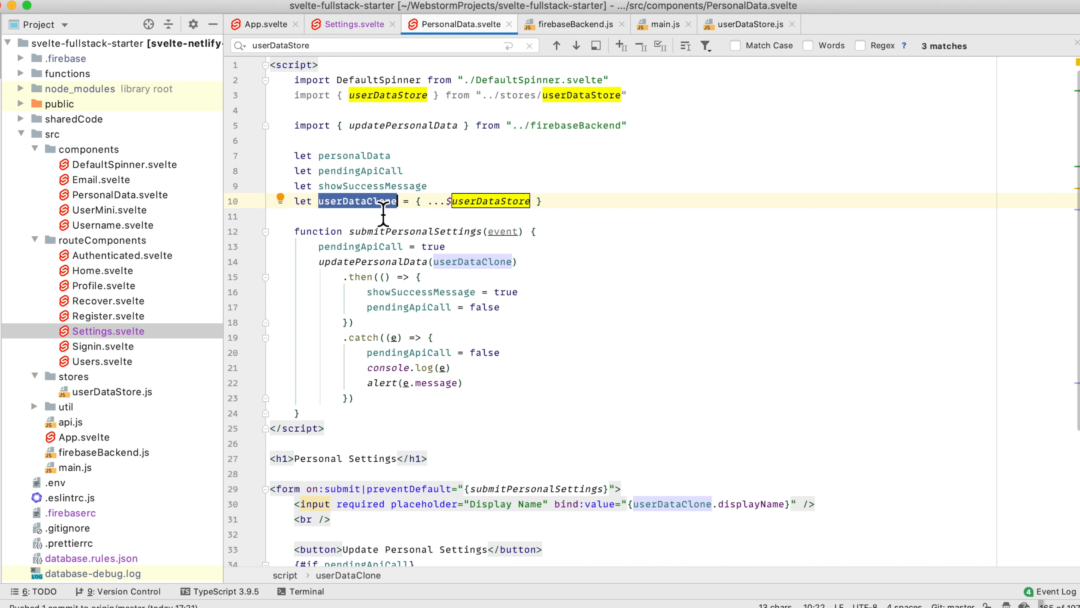
{"action": "mouse_move", "coordinate": [404, 117]}
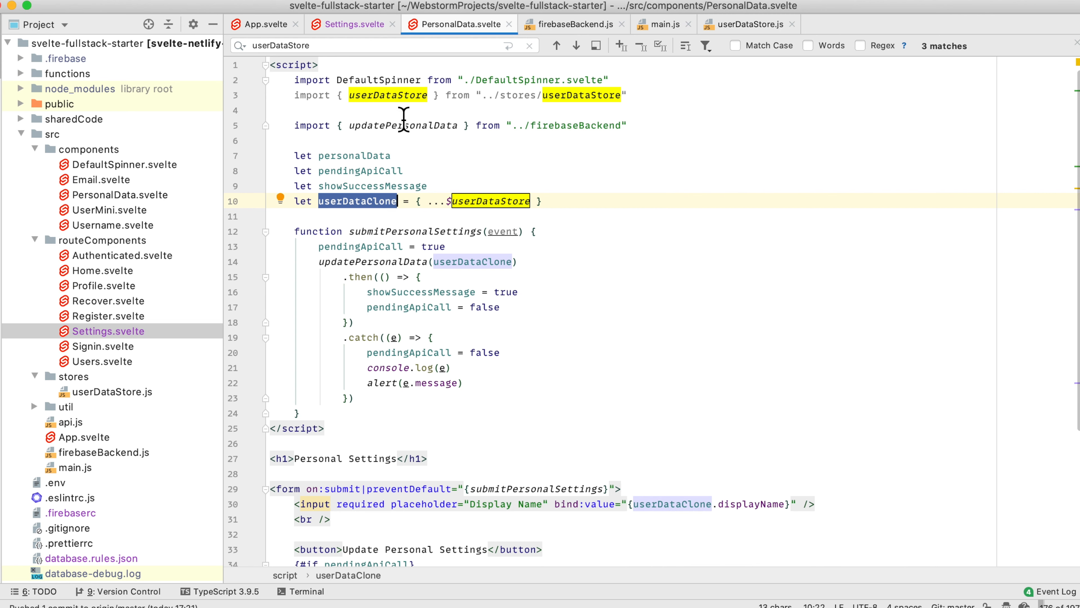
{"action": "mouse_move", "coordinate": [465, 302]}
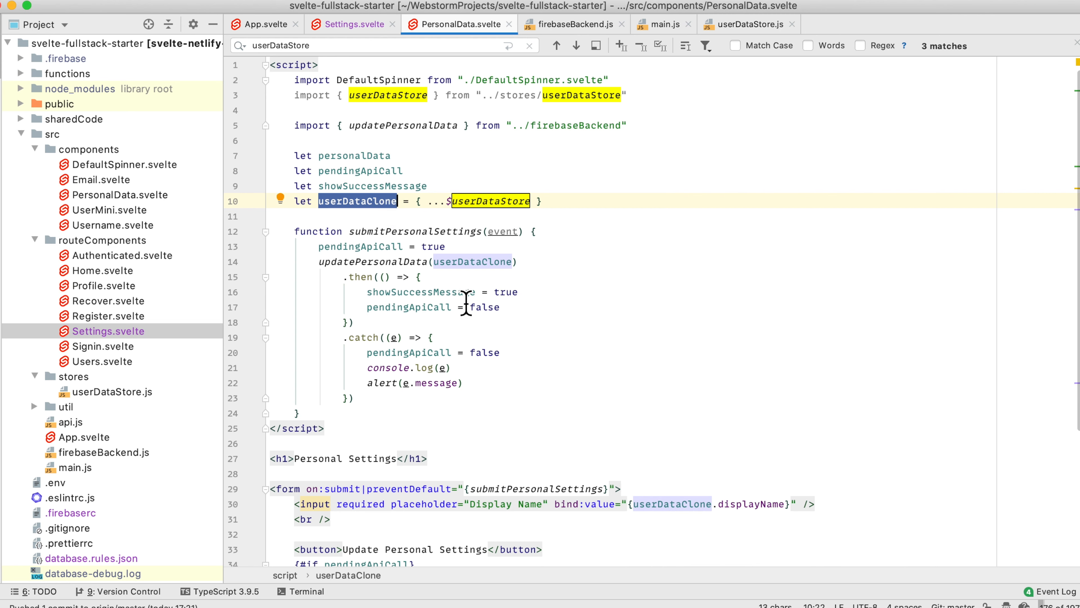
{"action": "mouse_move", "coordinate": [482, 307]}
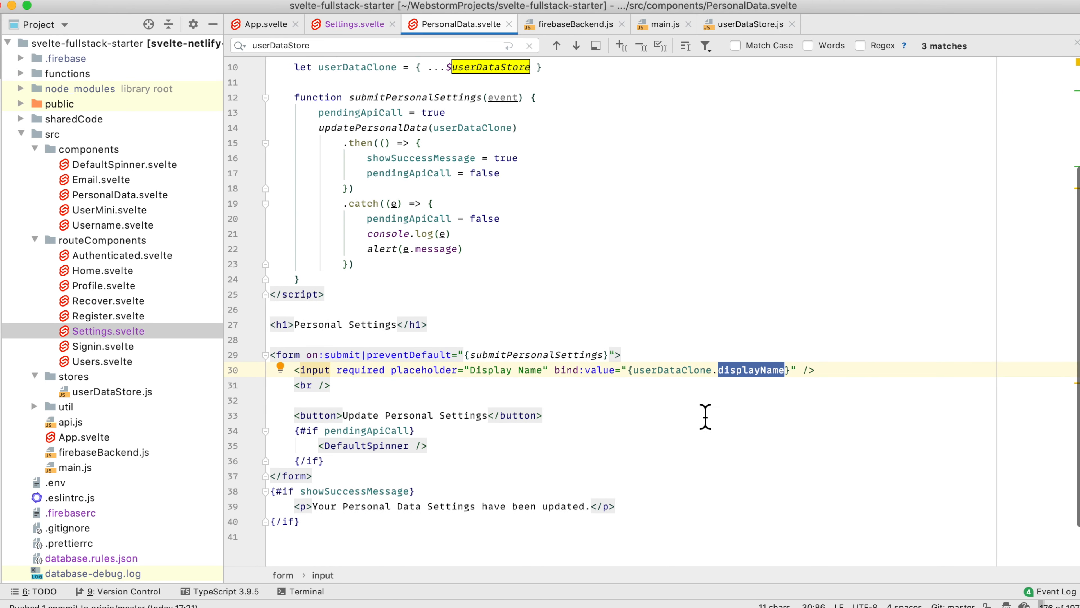
{"action": "mouse_move", "coordinate": [410, 375]}
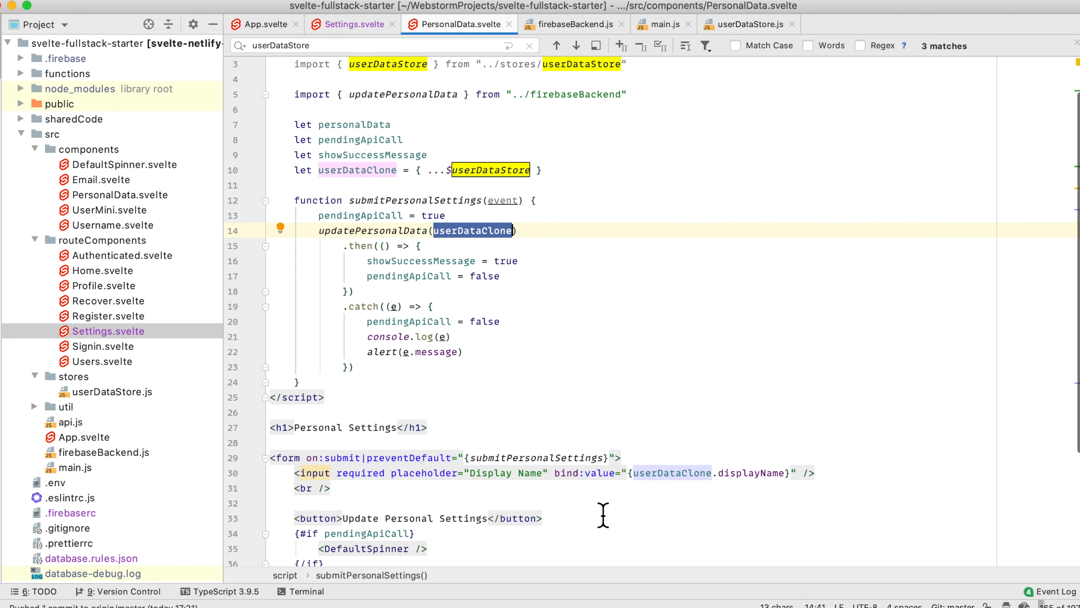
Navigate to the updatePersonalData declaration in firebaseBackend.js.
{"action": "left_click", "coordinate": [574, 24]}
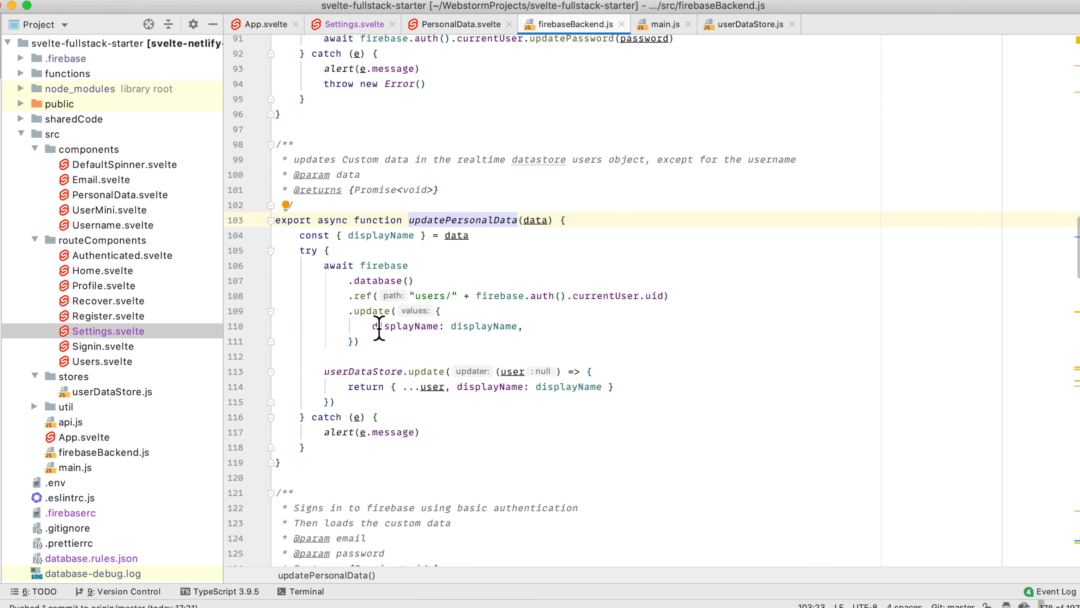
Highlight displayName usages inside updatePersonalData, then collapse the components folder in the Project tree.
{"action": "left_click", "coordinate": [484, 326]}
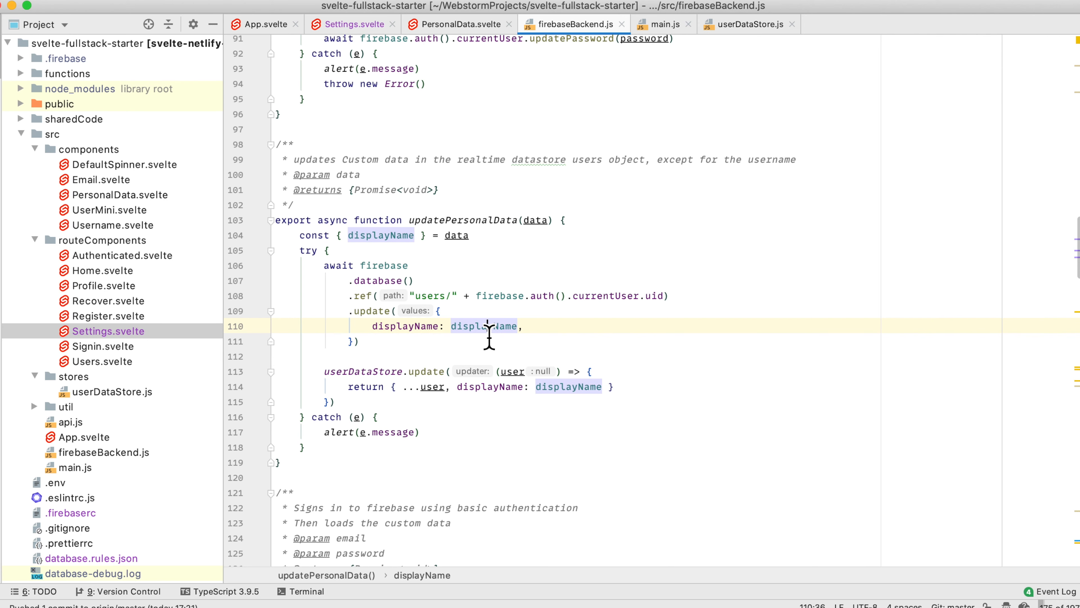
{"action": "left_click", "coordinate": [381, 235]}
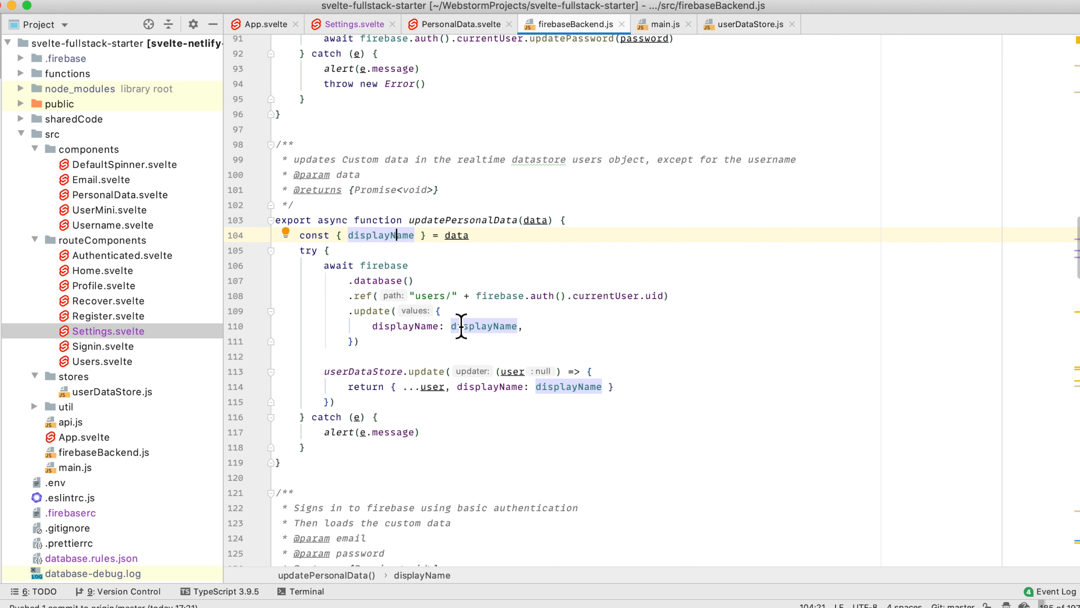
{"action": "mouse_move", "coordinate": [513, 295]}
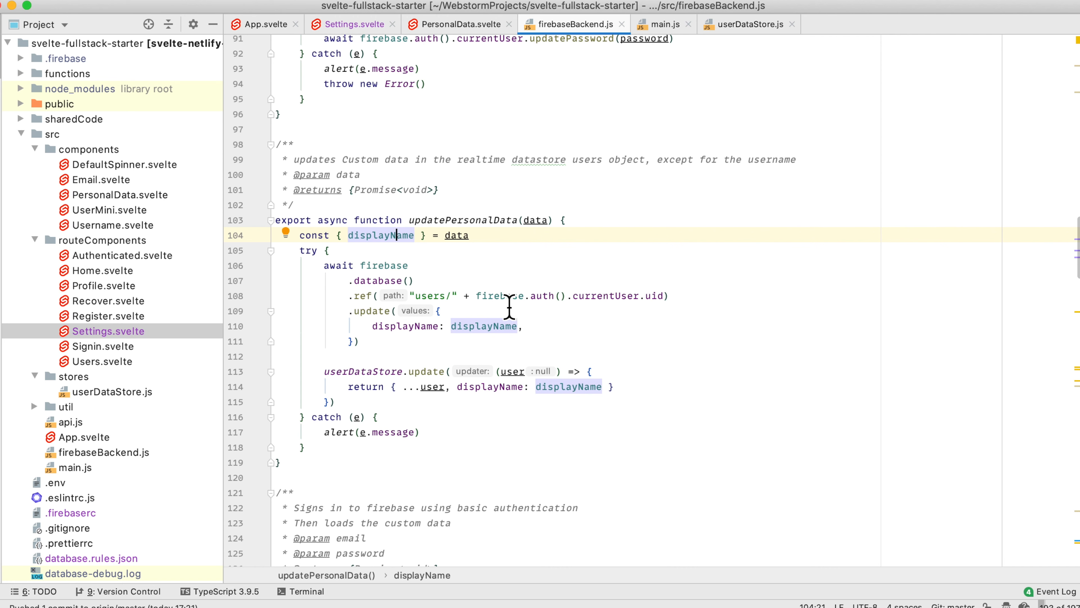
{"action": "mouse_move", "coordinate": [444, 257]}
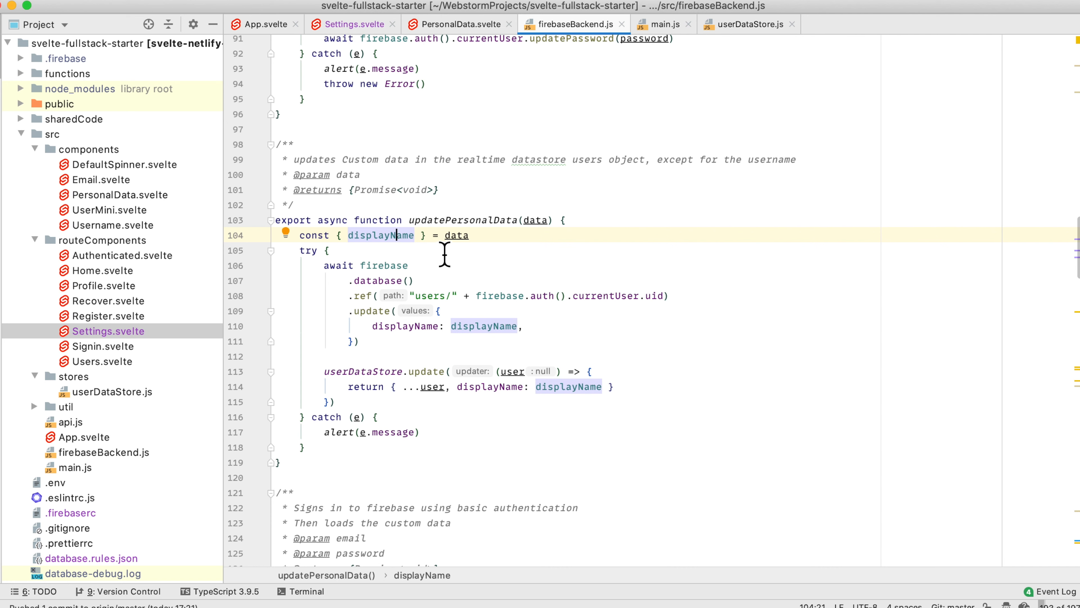
{"action": "mouse_move", "coordinate": [47, 169]}
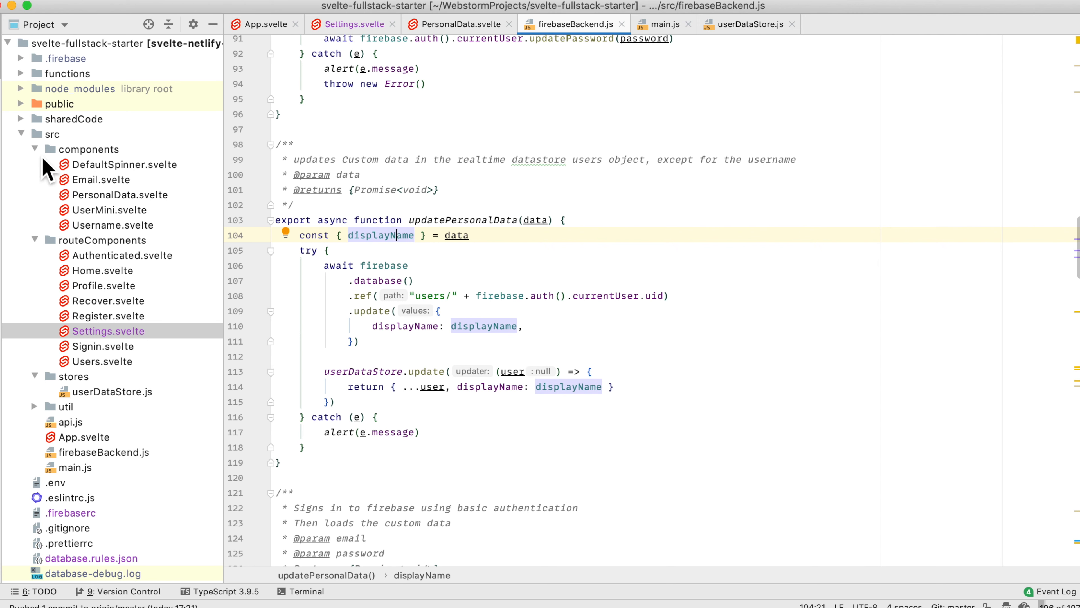
{"action": "left_click", "coordinate": [33, 149]}
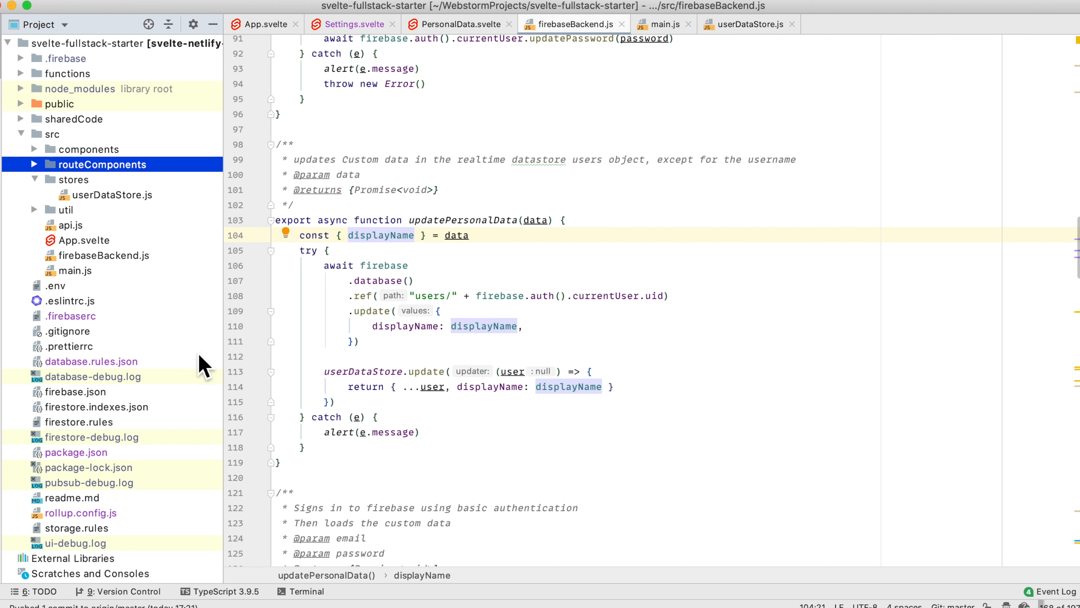
{"action": "mouse_move", "coordinate": [218, 383]}
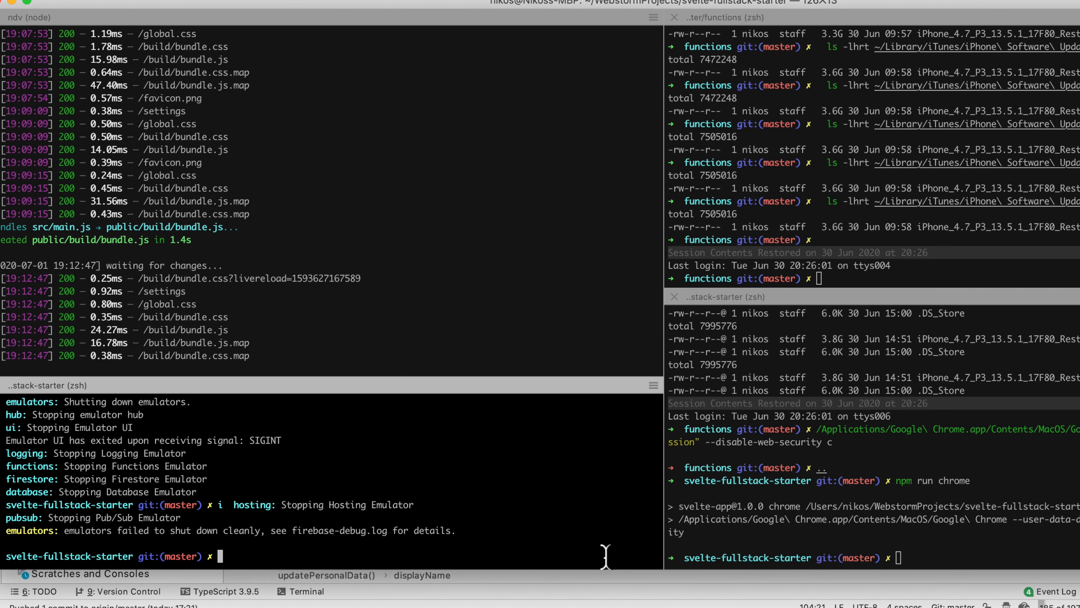
Run firebase emulators:start --inspect-functions in the zsh pane, which fails with MODULE_NOT_FOUND.
{"action": "type", "text": "firebase emulators:start --inspect-functions"}
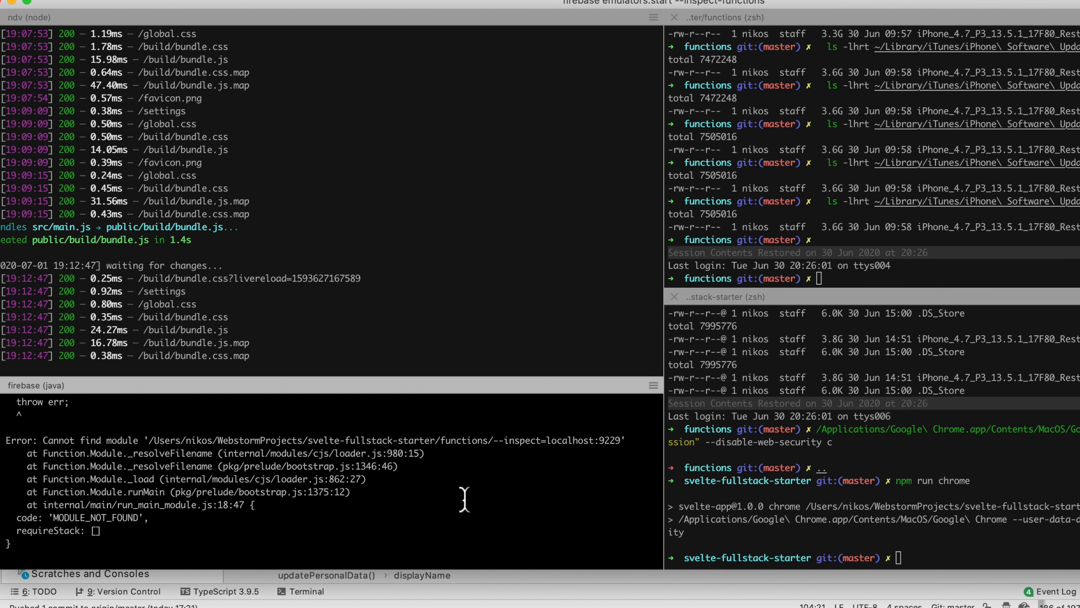
{"action": "mouse_move", "coordinate": [464, 469]}
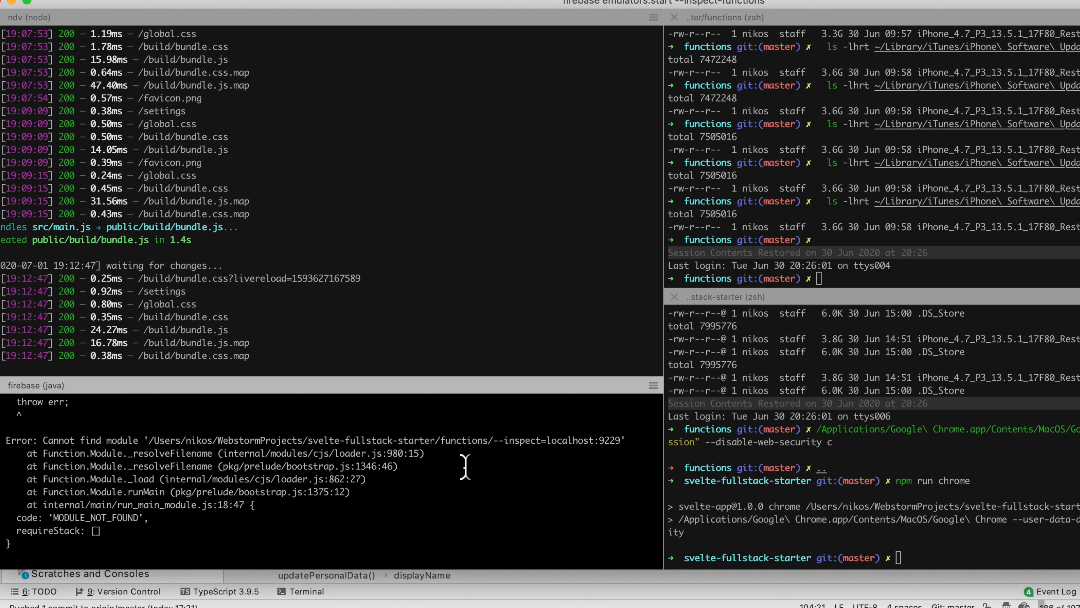